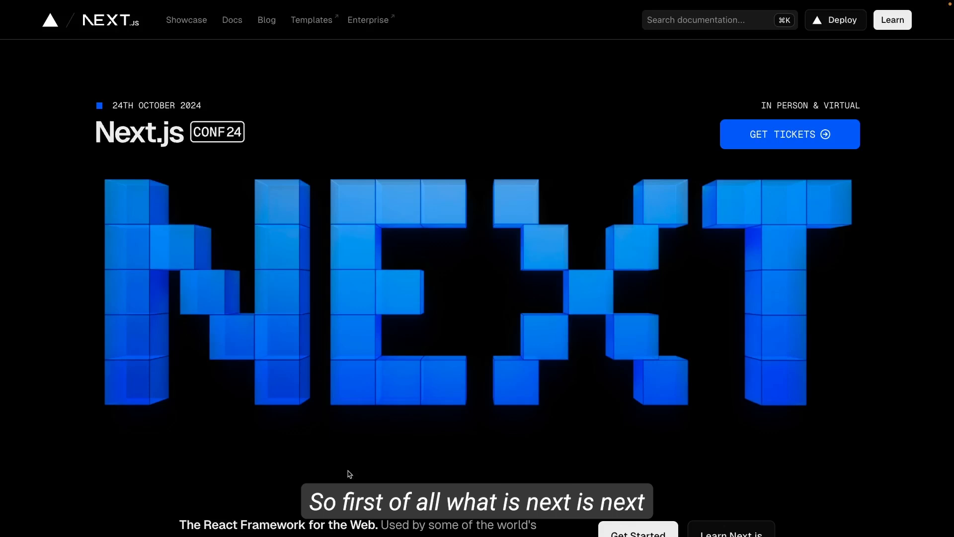
- Scroll through the Next.js home page to skim its overview content
{"action": "scroll", "scroll_direction": "down", "scroll_amount": 3}
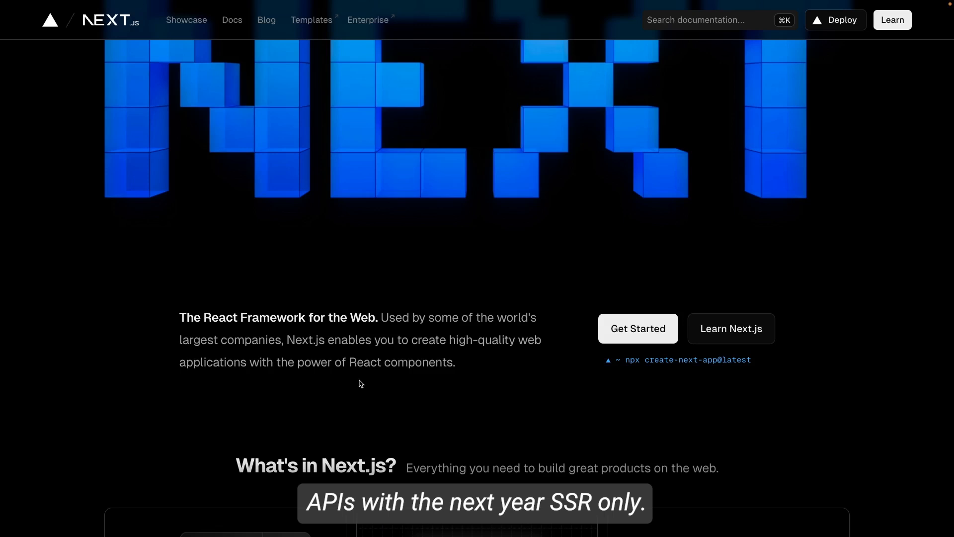
{"action": "scroll", "scroll_direction": "down", "scroll_amount": 3}
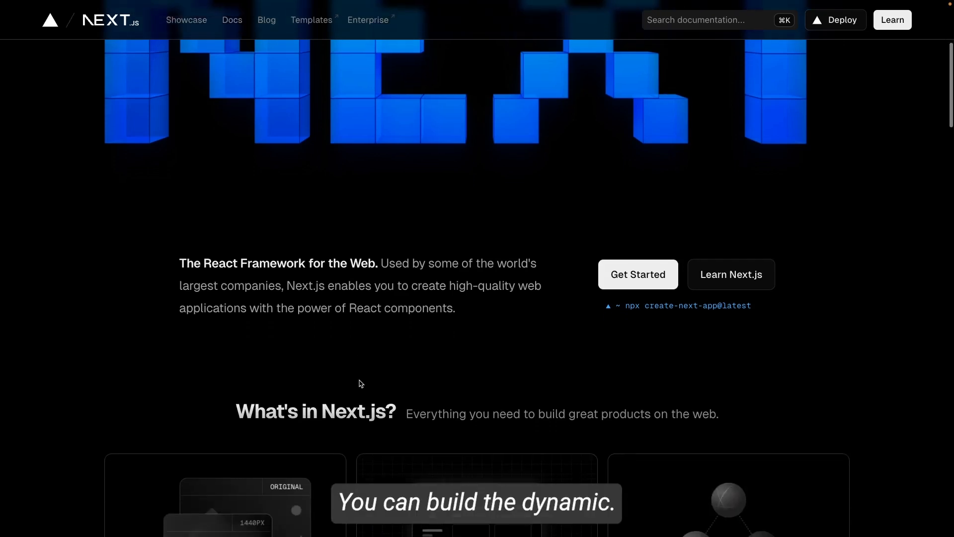
{"action": "scroll", "scroll_direction": "down", "scroll_amount": 3}
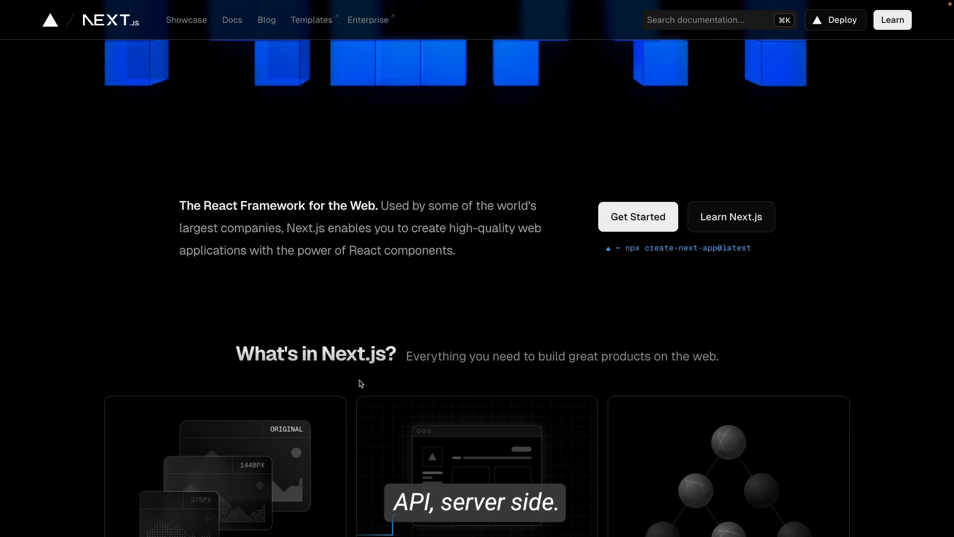
{"action": "scroll", "scroll_direction": "down", "scroll_amount": 3}
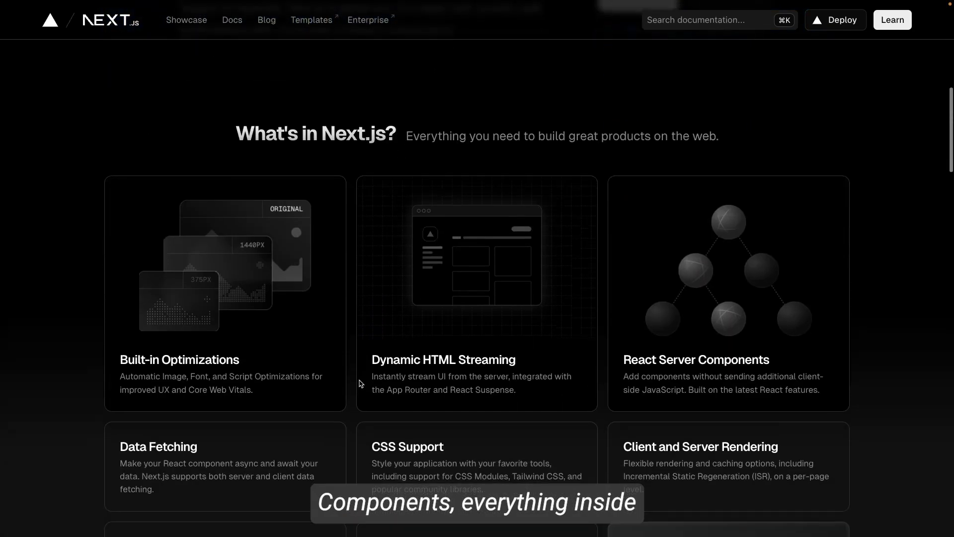
{"action": "scroll", "scroll_direction": "down", "scroll_amount": 3}
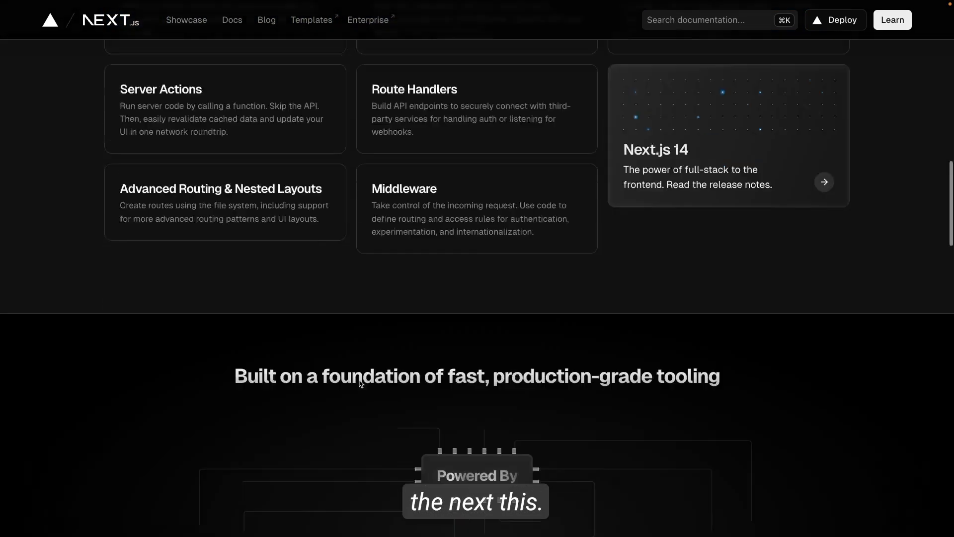
{"action": "scroll", "scroll_direction": "down", "scroll_amount": 3}
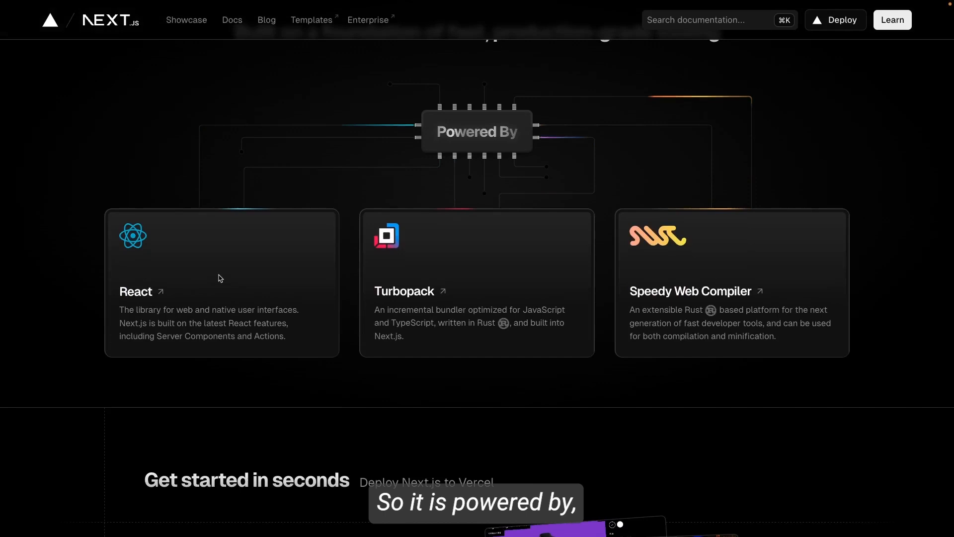
{"action": "mouse_move", "coordinate": [528, 286]}
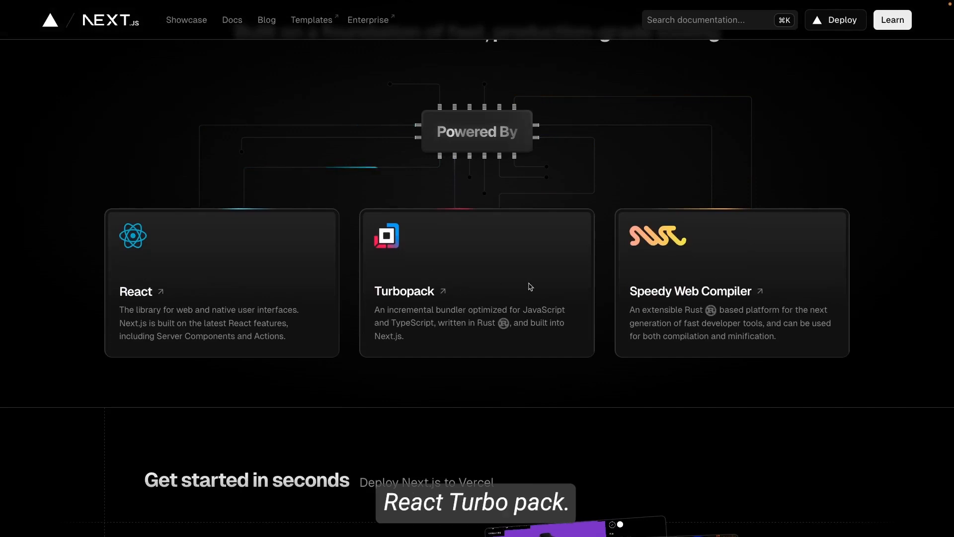
{"action": "scroll", "scroll_direction": "down", "scroll_amount": 3}
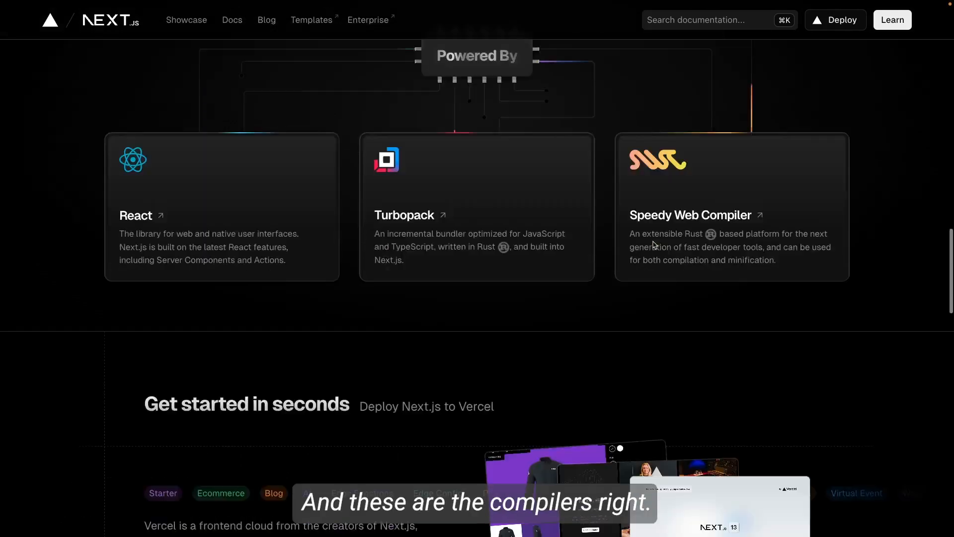
{"action": "scroll", "scroll_direction": "up", "scroll_amount": 3}
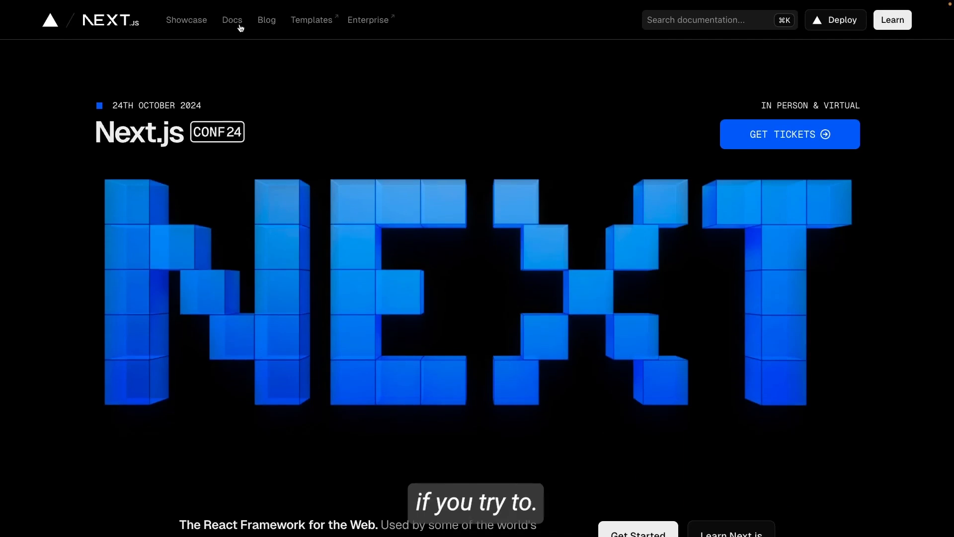
- Go to Docs and read the Introduction page down to the Main Features table
{"action": "left_click", "coordinate": [231, 19]}
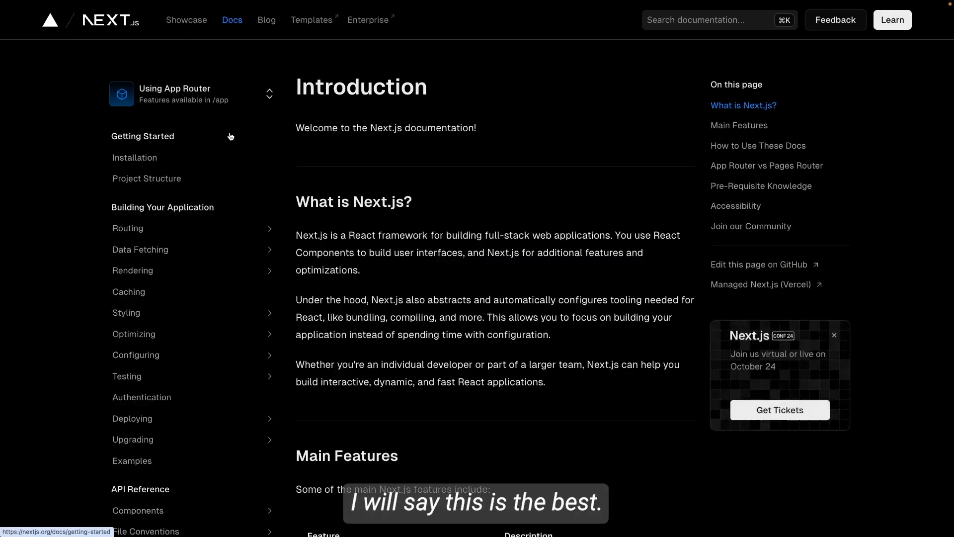
{"action": "mouse_move", "coordinate": [213, 181]}
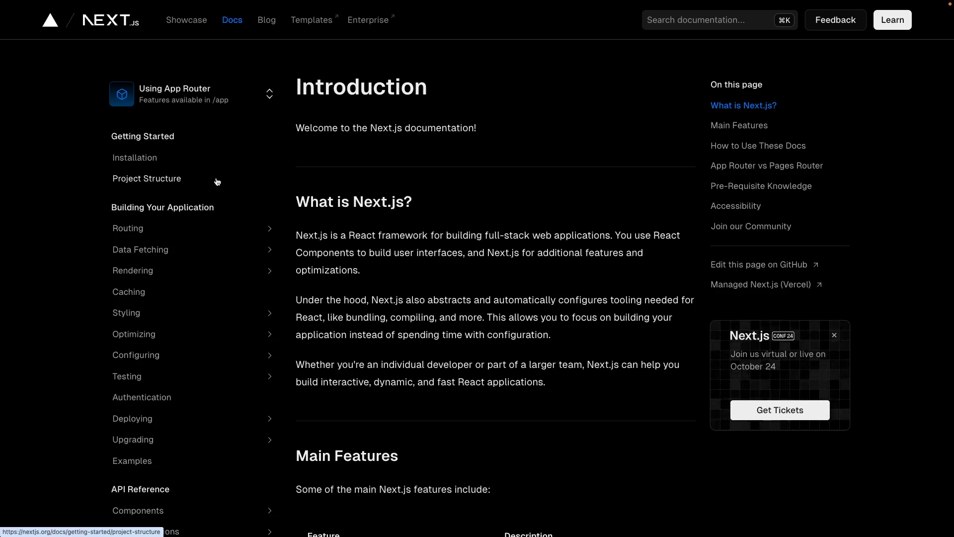
{"action": "scroll", "scroll_direction": "down", "scroll_amount": 3}
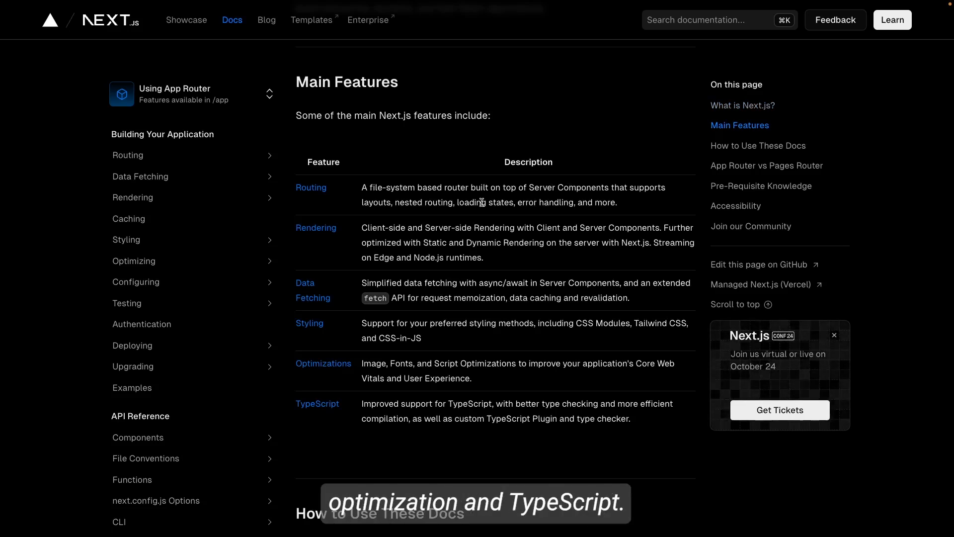
{"action": "scroll", "scroll_direction": "up", "scroll_amount": 3}
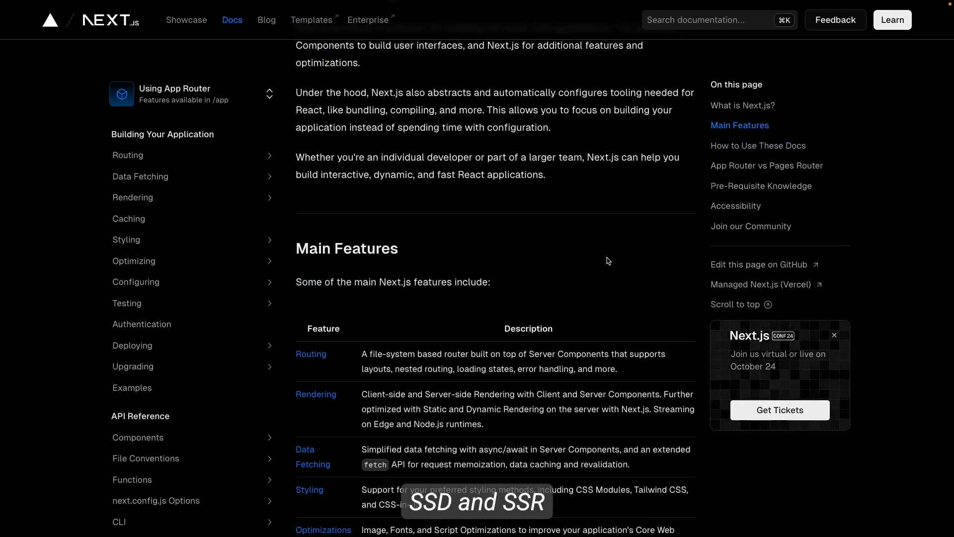
{"action": "scroll", "scroll_direction": "down", "scroll_amount": 3}
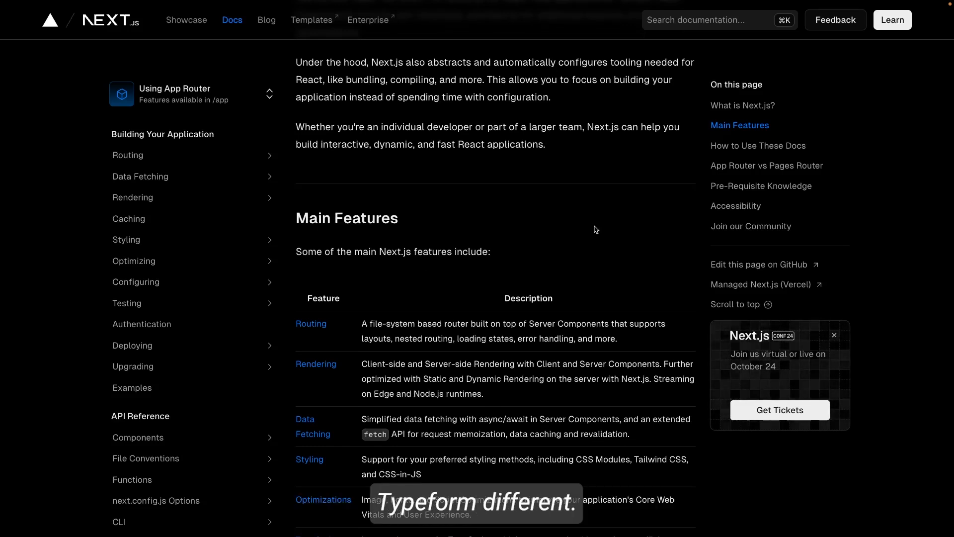
{"action": "scroll", "scroll_direction": "up", "scroll_amount": 3}
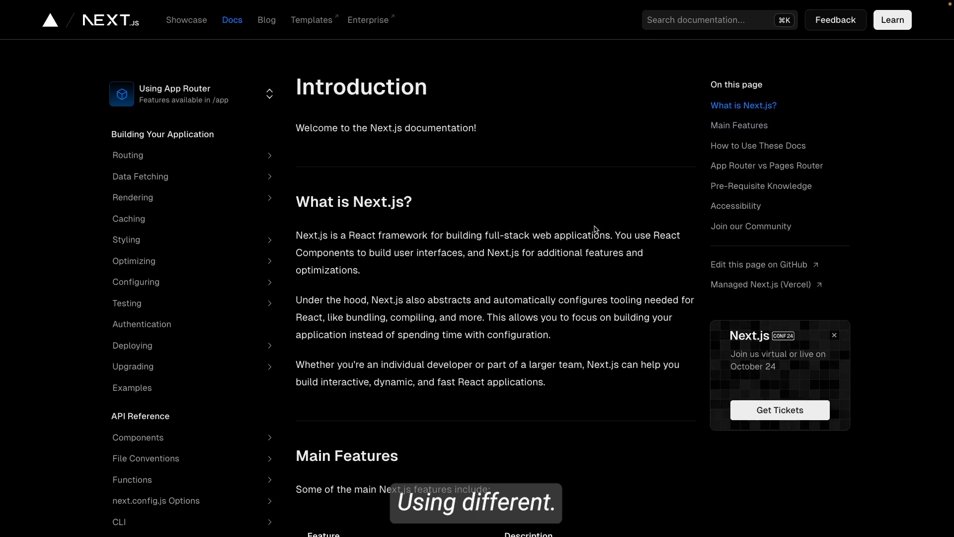
{"action": "scroll", "scroll_direction": "down", "scroll_amount": 3}
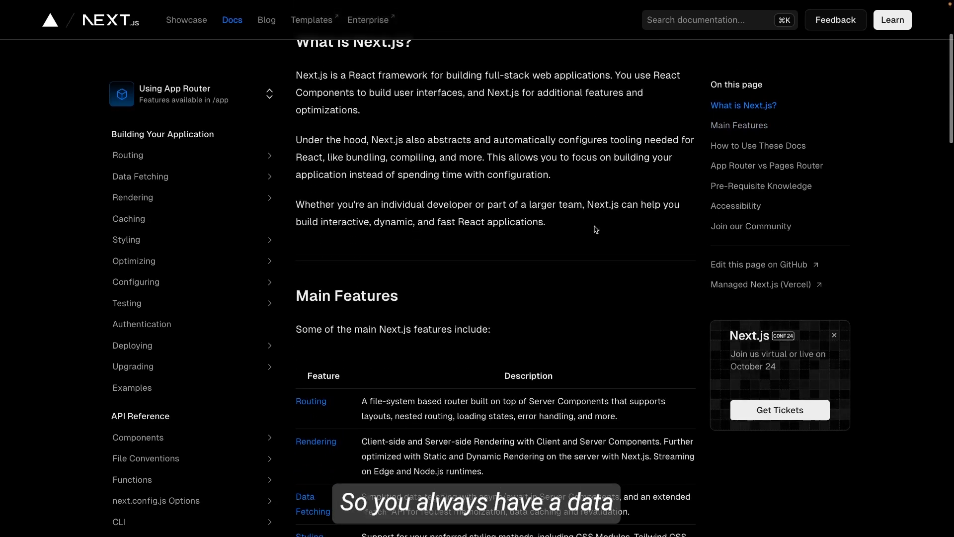
{"action": "scroll", "scroll_direction": "down", "scroll_amount": 3}
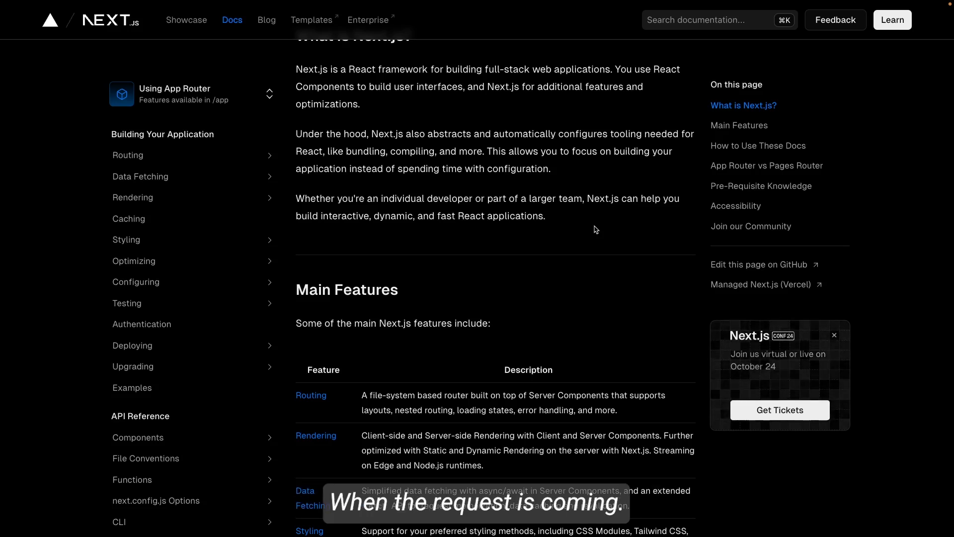
{"action": "scroll", "scroll_direction": "down", "scroll_amount": 3}
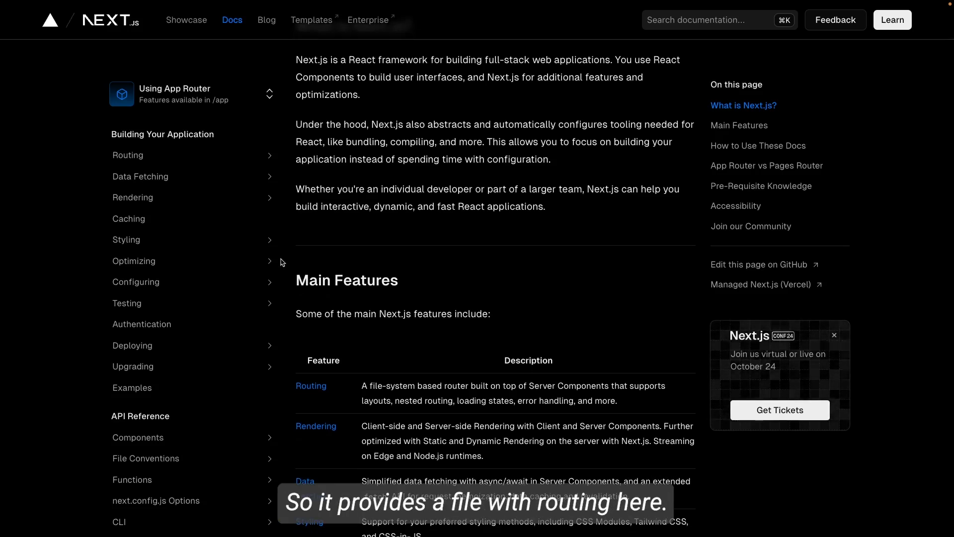
- Browse Data Fetching and Routing docs, comparing Pages Router then returning to App Router
{"action": "left_click", "coordinate": [140, 176]}
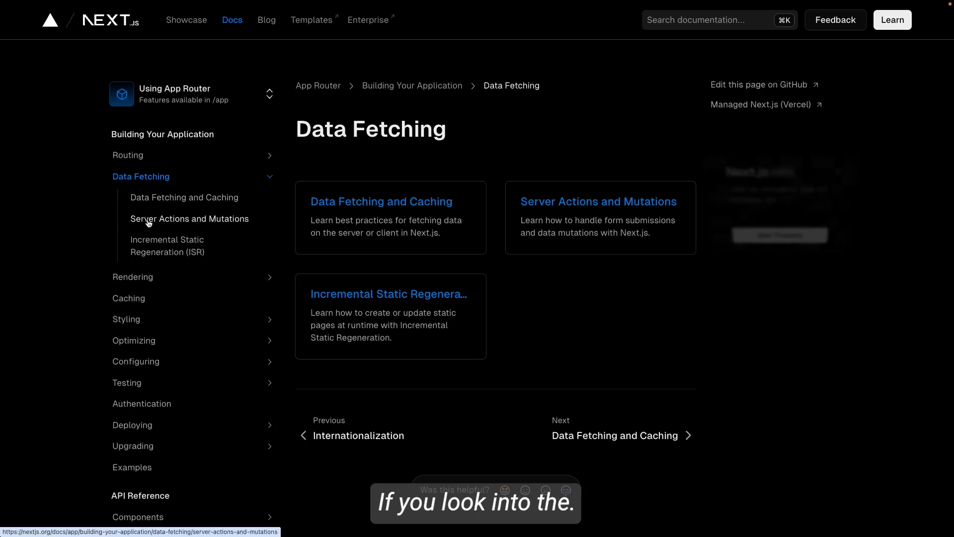
{"action": "left_click", "coordinate": [128, 155]}
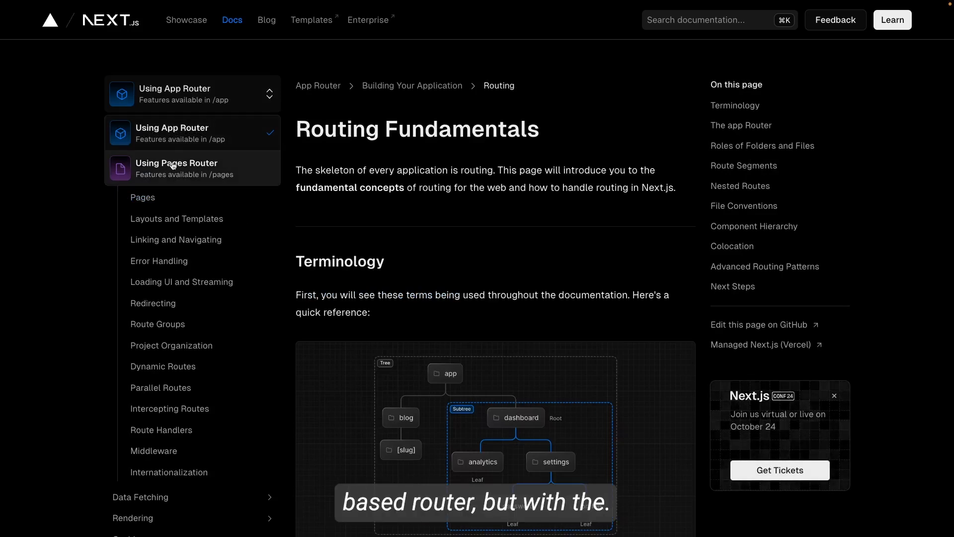
{"action": "left_click", "coordinate": [177, 169]}
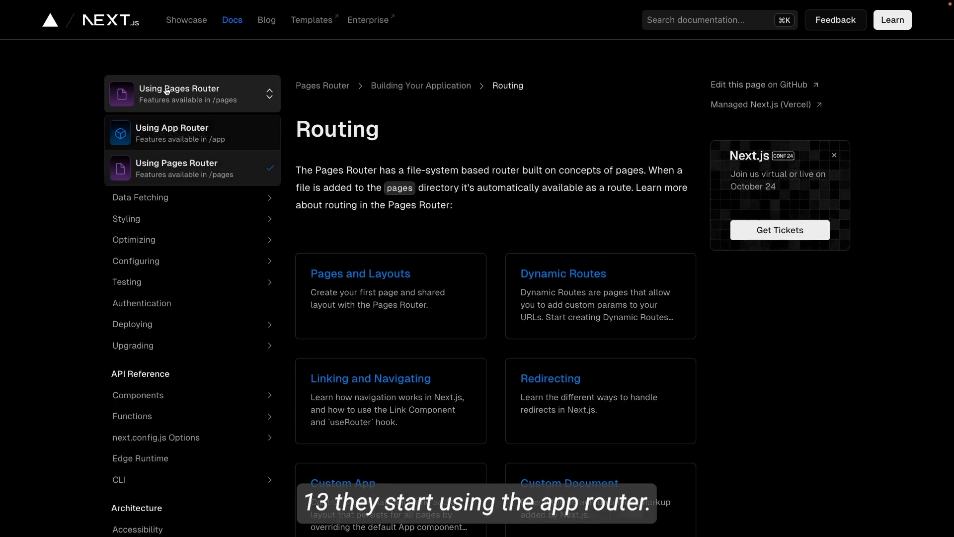
{"action": "left_click", "coordinate": [172, 132]}
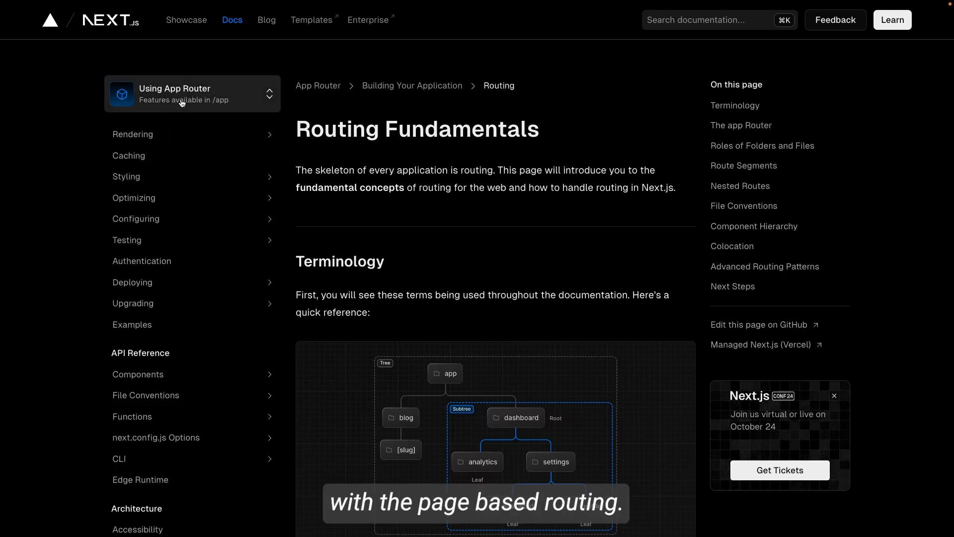
{"action": "scroll", "scroll_direction": "down", "scroll_amount": 3}
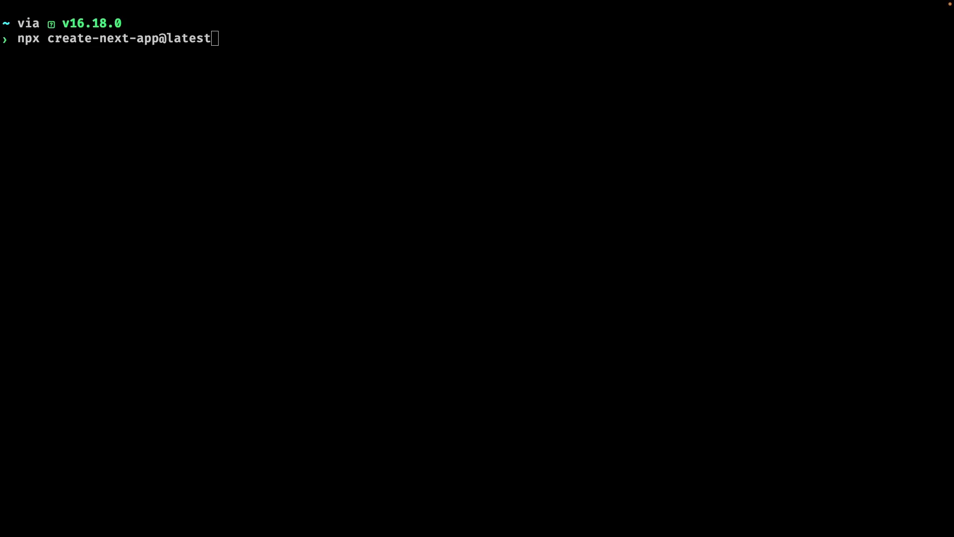
- Run npx create-next-app@latest and name the project nextjs-demo
{"action": "key", "text": "Return"}
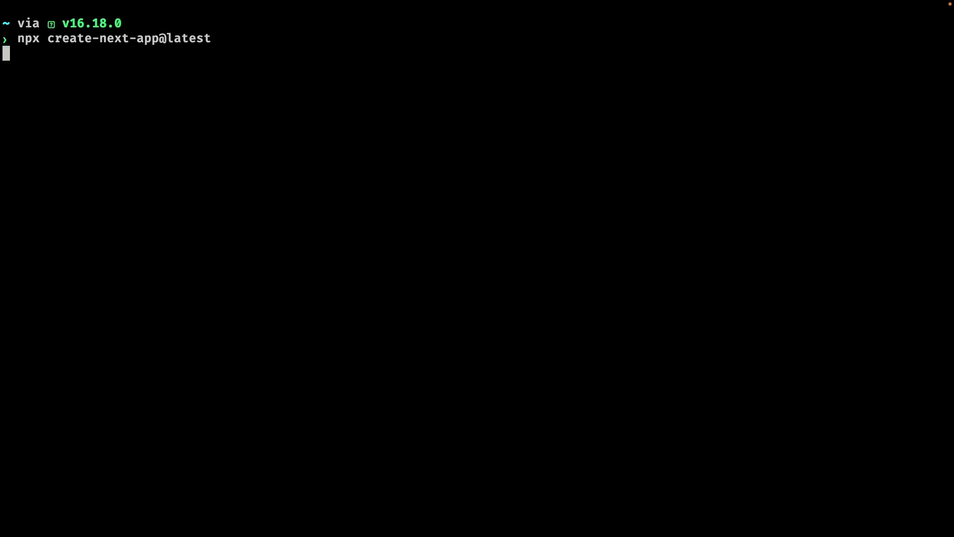
{"action": "key", "text": "Return"}
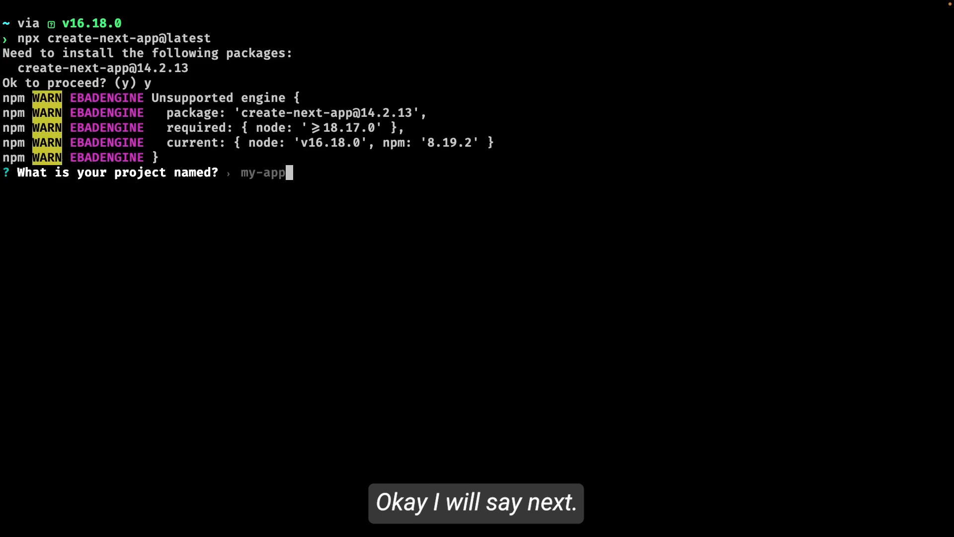
{"action": "type", "text": "ne"}
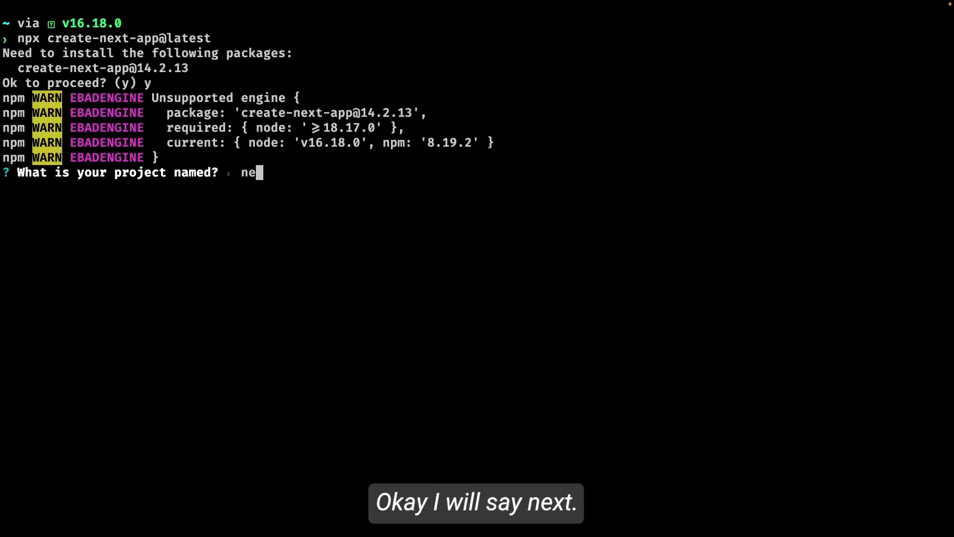
{"action": "key", "text": "Return"}
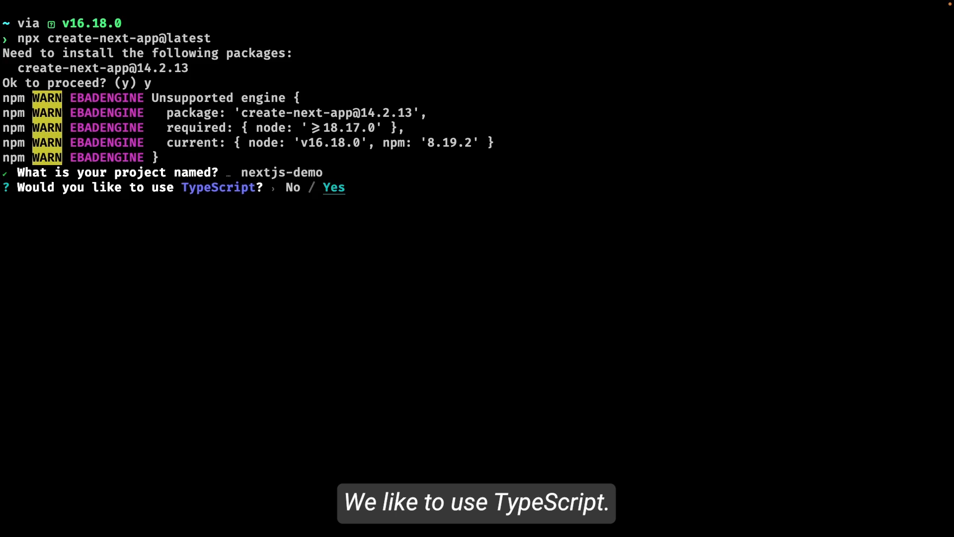
- Answer the prompts for TypeScript, App Router and the @/* import alias
{"action": "key", "text": "left"}
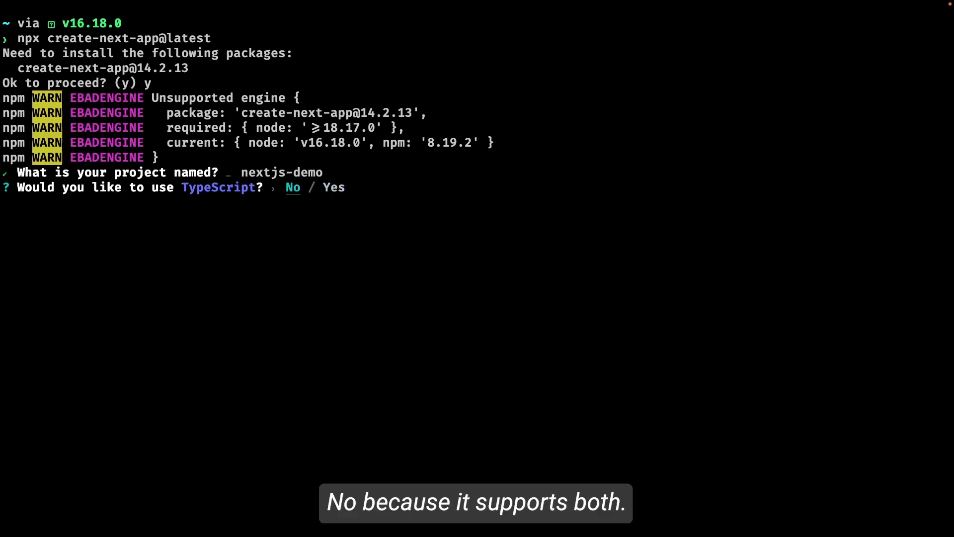
{"action": "key", "text": "Return"}
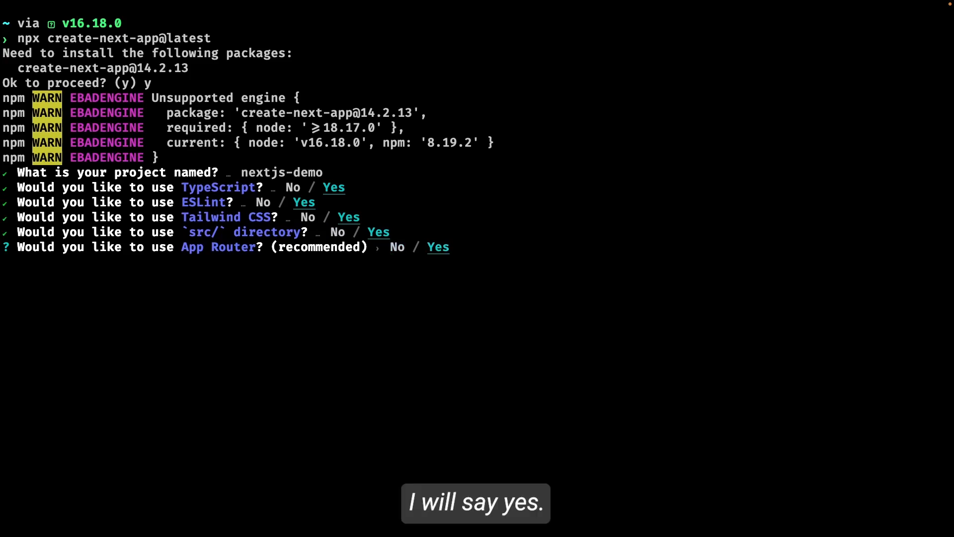
{"action": "key", "text": "Return"}
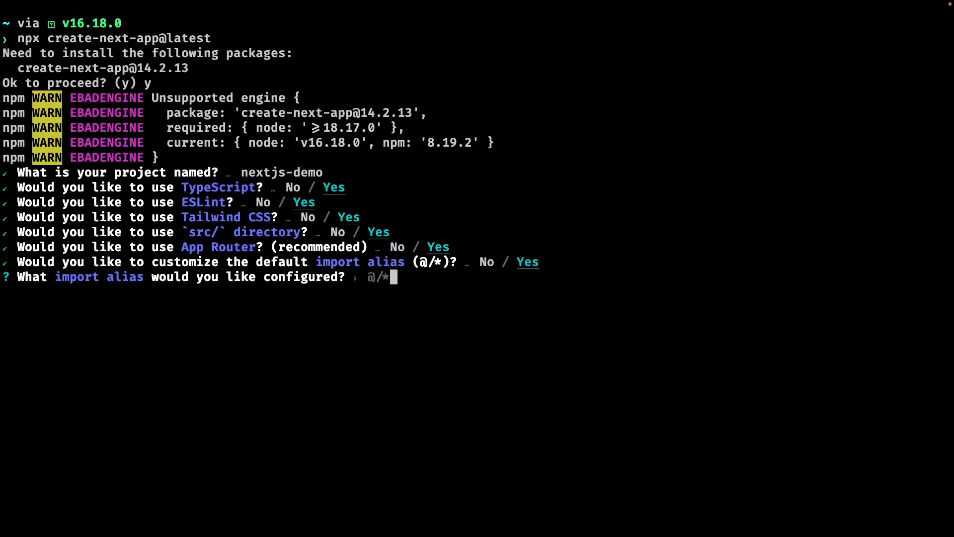
{"action": "key", "text": "Return"}
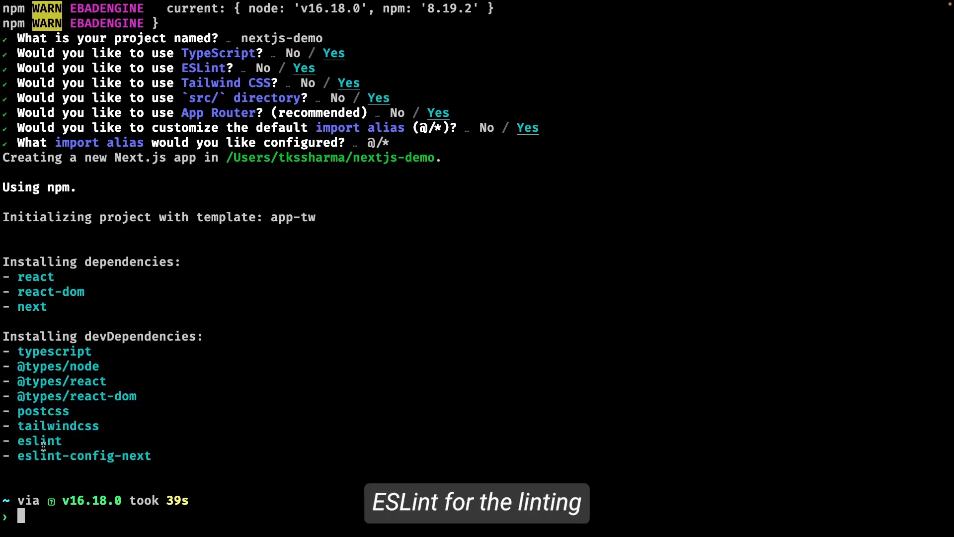
{"action": "mouse_move", "coordinate": [59, 307]}
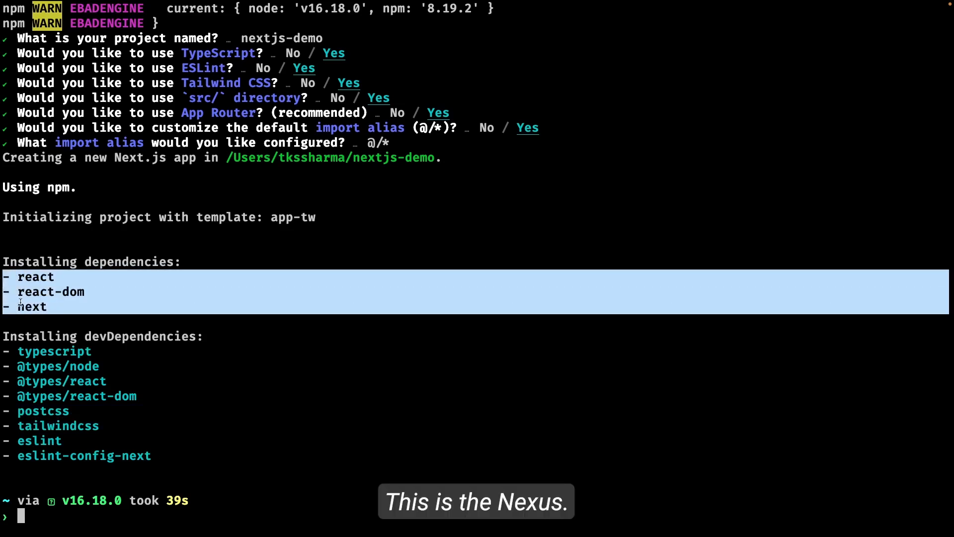
- List nextjs-demo's top-level files with ls -lrt, then cd into src and list it too
{"action": "left_click", "coordinate": [104, 294]}
{"action": "type", "text": "ls"}
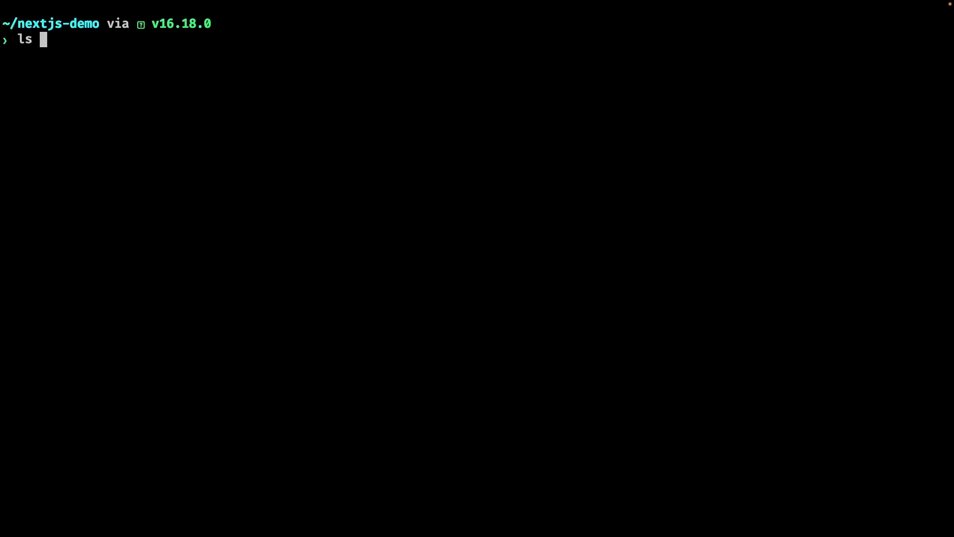
{"action": "key", "text": "Return"}
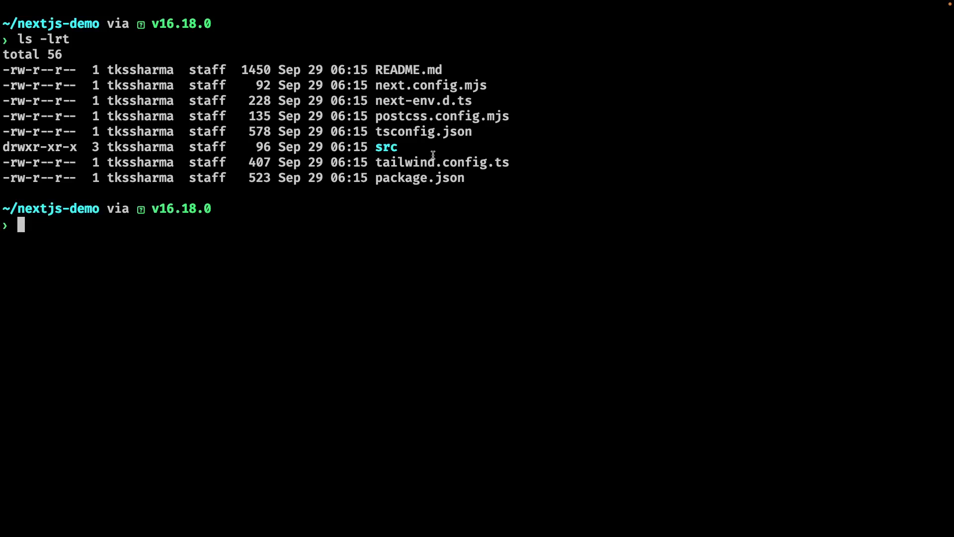
{"action": "type", "text": "cd src"}
{"action": "type", "text": "ls"}
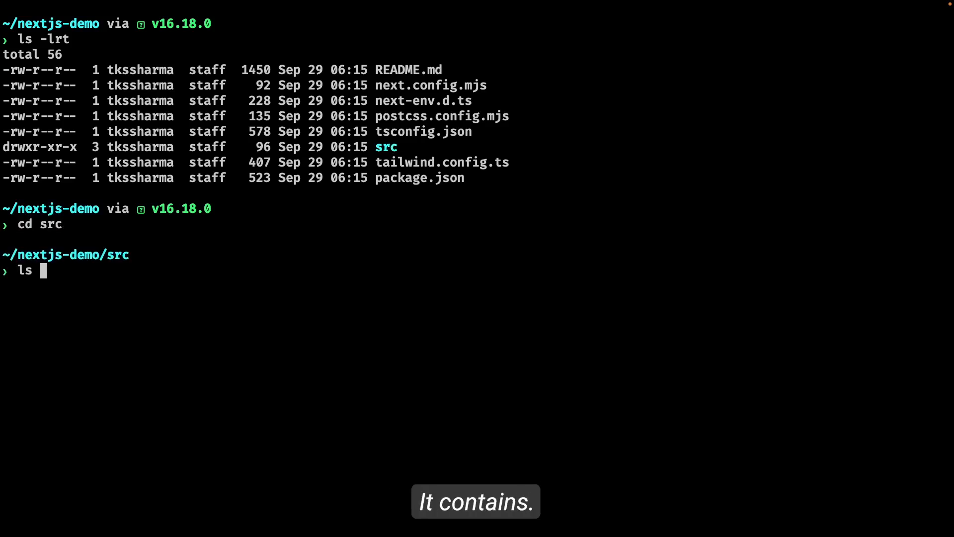
{"action": "type", "text": "-lrt"}
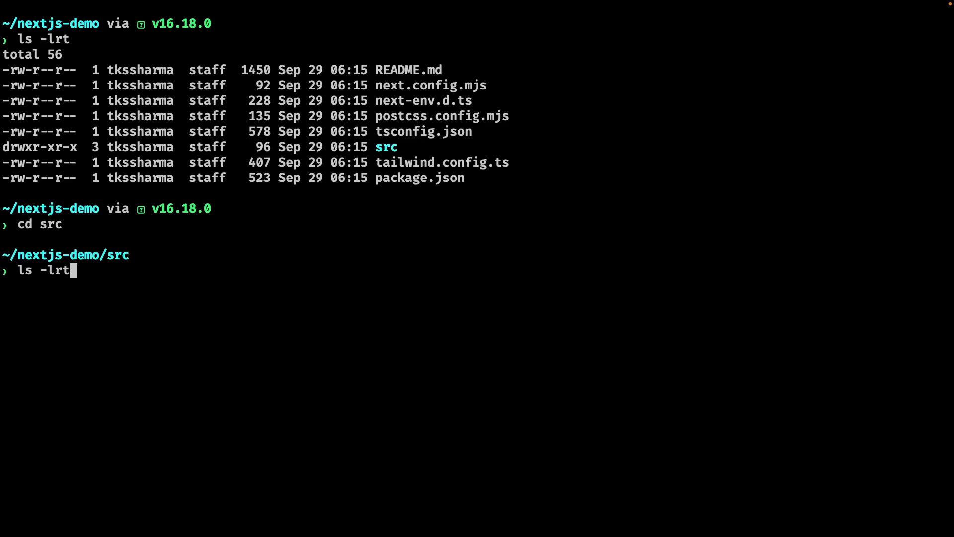
{"action": "key", "text": "Return"}
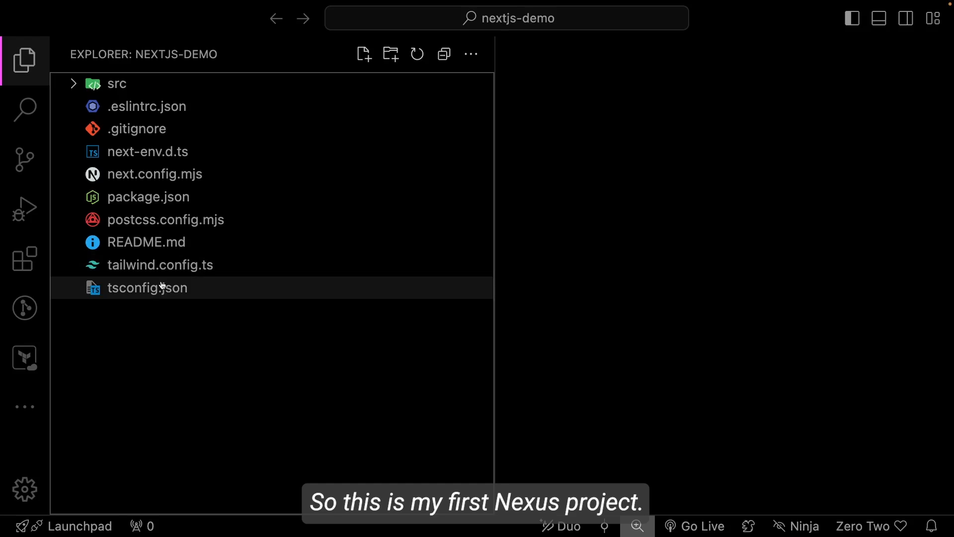
{"action": "mouse_move", "coordinate": [155, 287]}
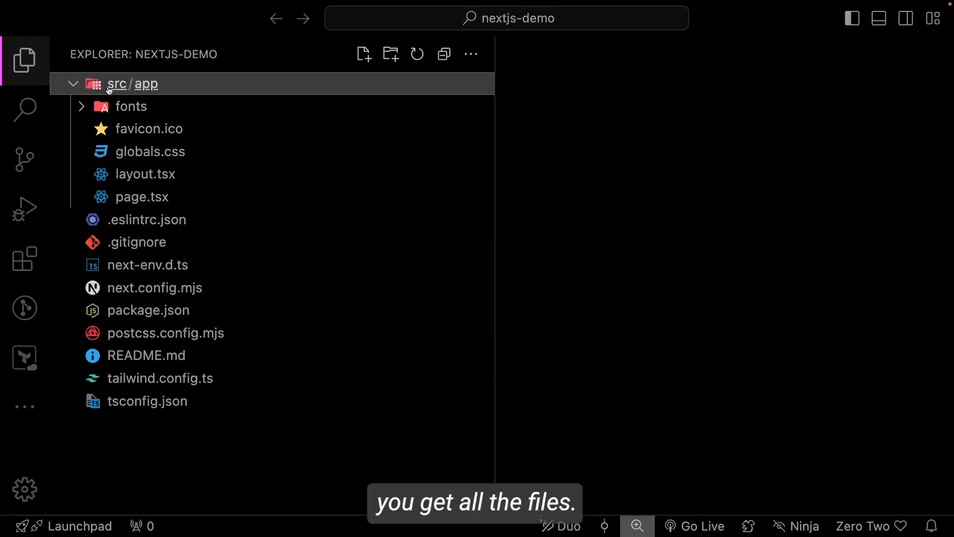
{"action": "mouse_move", "coordinate": [130, 106]}
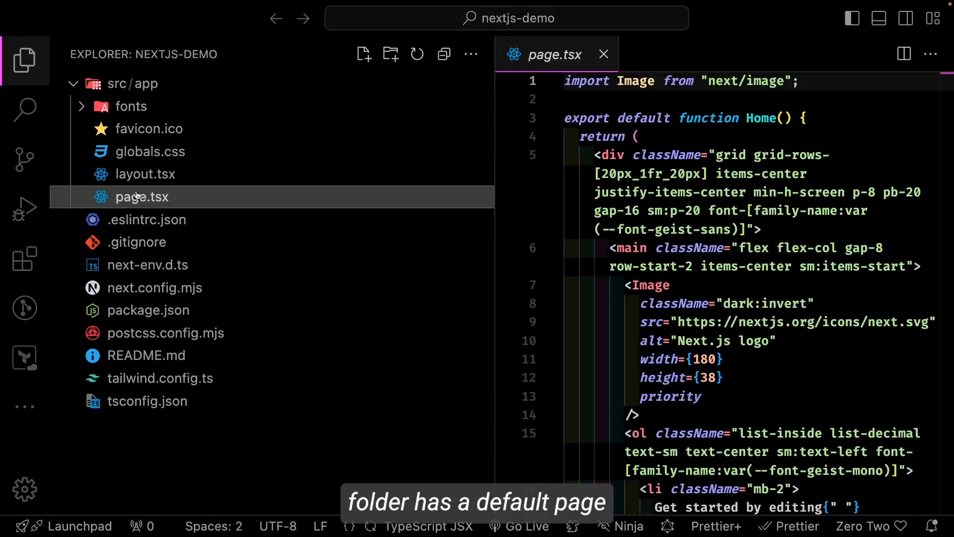
- Review layout.tsx, globals.css and next.config.mjs from the generated project
{"action": "left_click", "coordinate": [145, 174]}
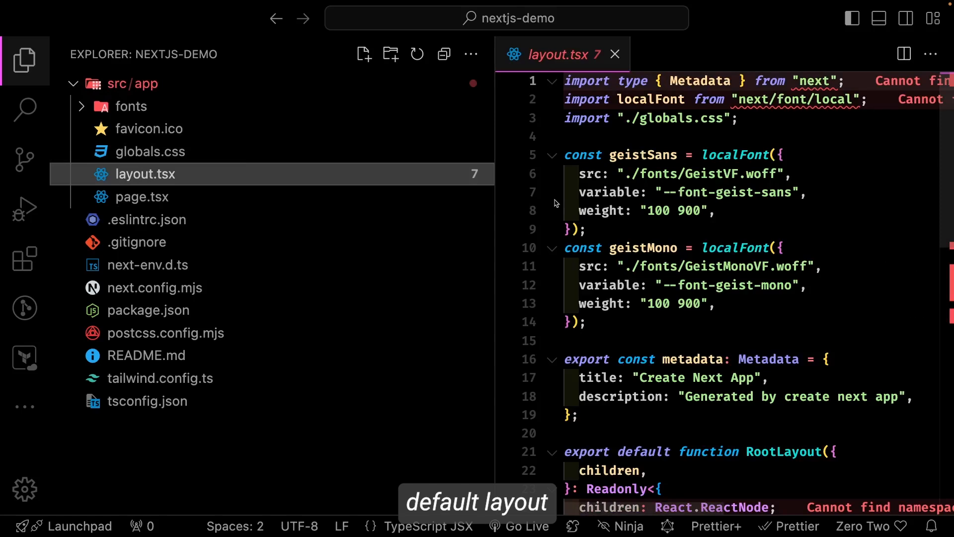
{"action": "left_click", "coordinate": [149, 151]}
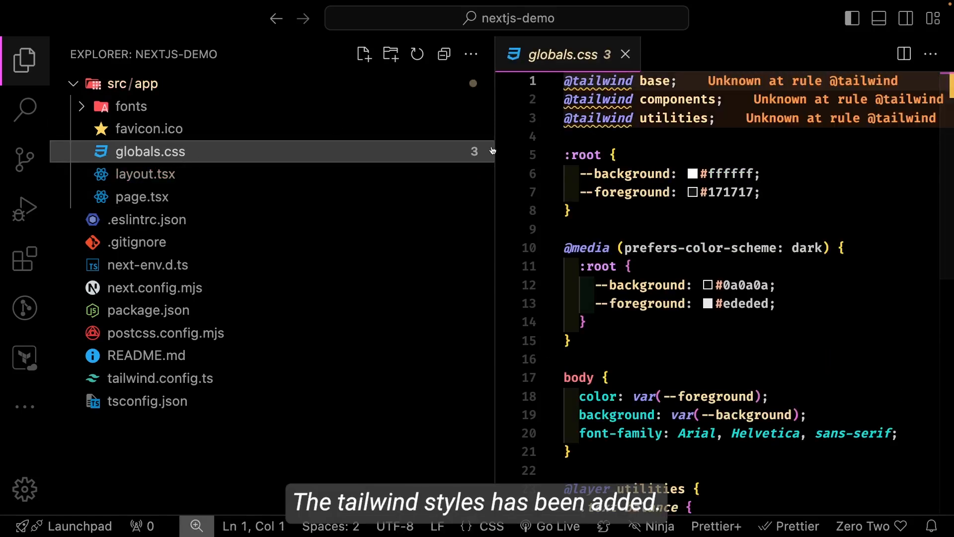
{"action": "left_click", "coordinate": [468, 211]}
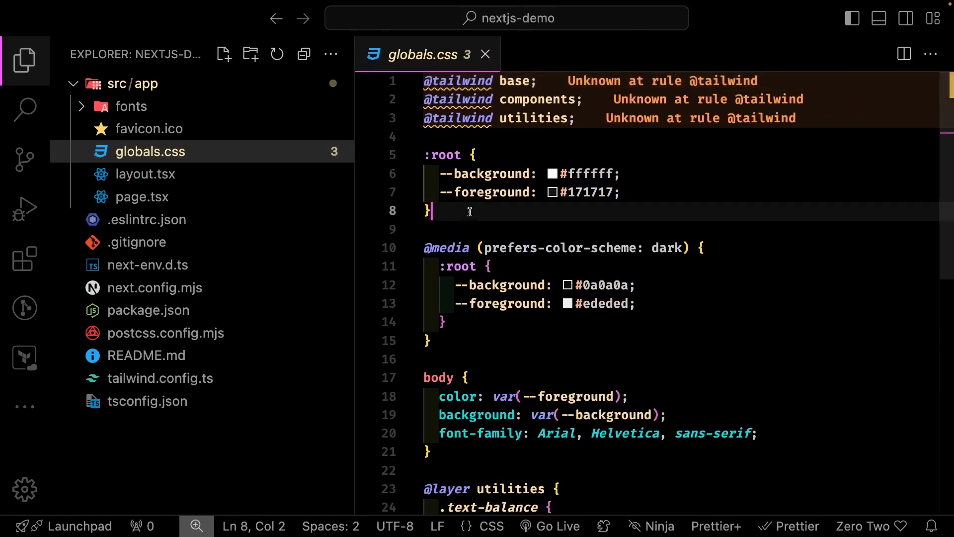
{"action": "left_click", "coordinate": [129, 288]}
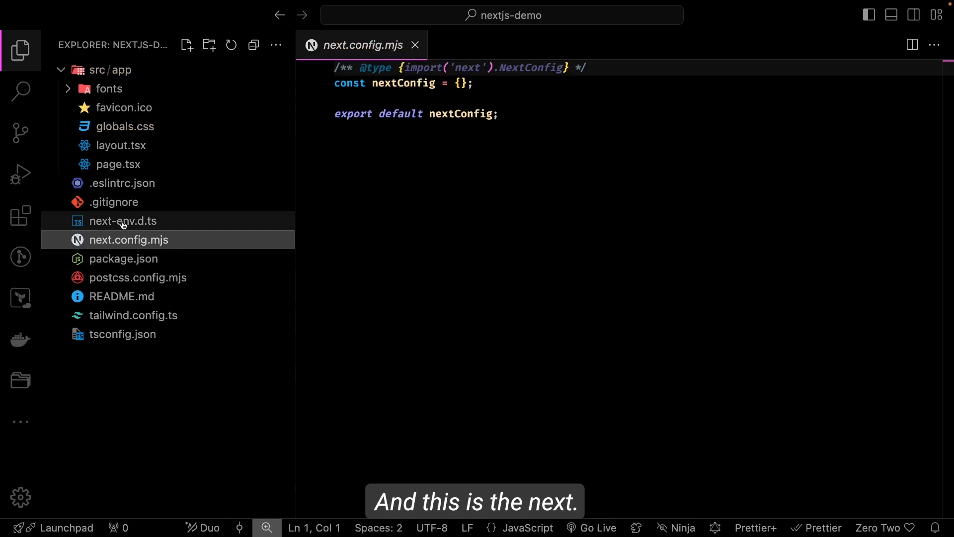
- Review package.json, tsconfig.json and page.tsx, then collapse the Explorer tree
{"action": "left_click", "coordinate": [124, 258]}
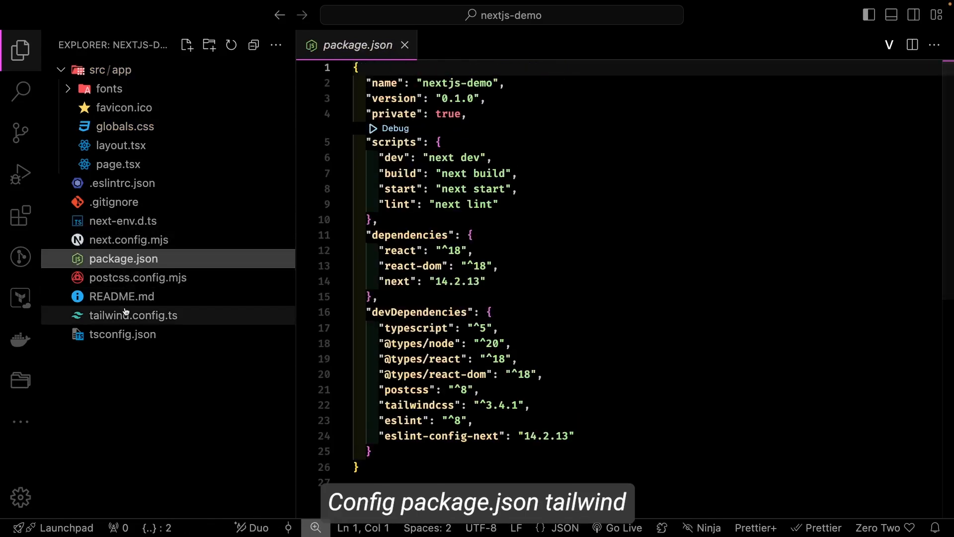
{"action": "left_click", "coordinate": [123, 334]}
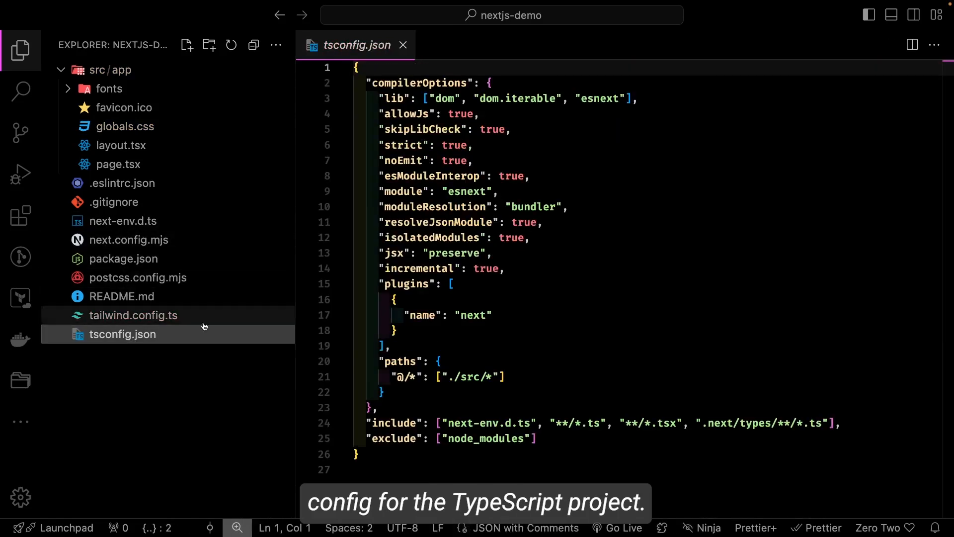
{"action": "left_click", "coordinate": [118, 164]}
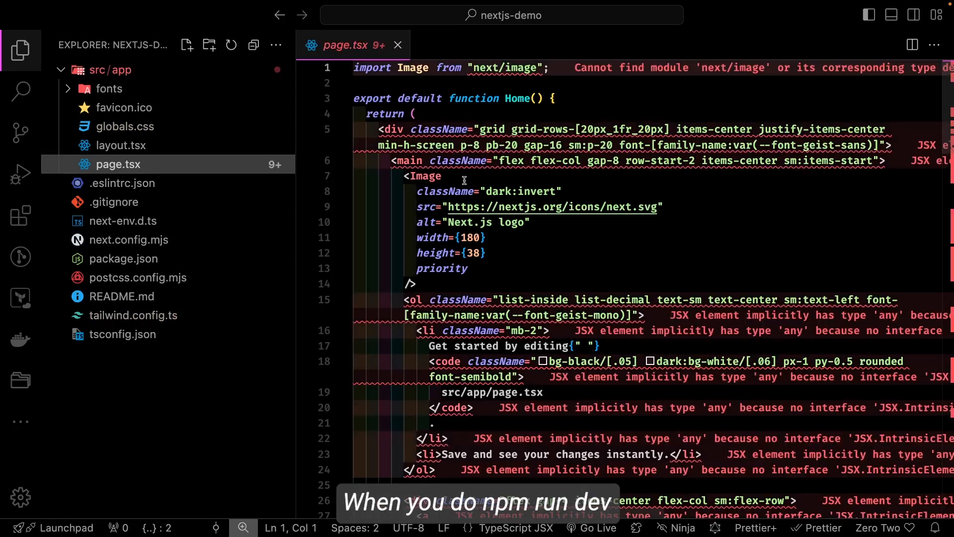
{"action": "left_click", "coordinate": [125, 126]}
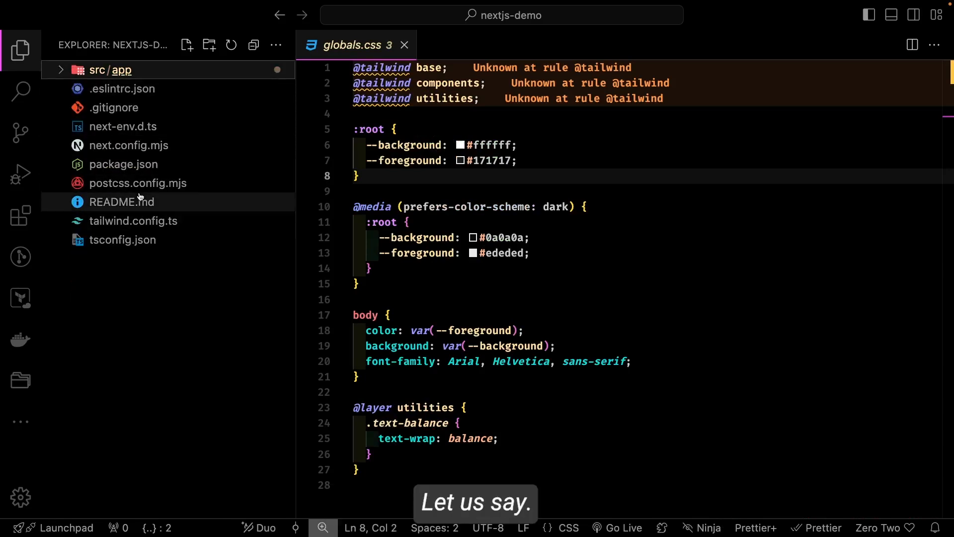
{"action": "mouse_move", "coordinate": [122, 202]}
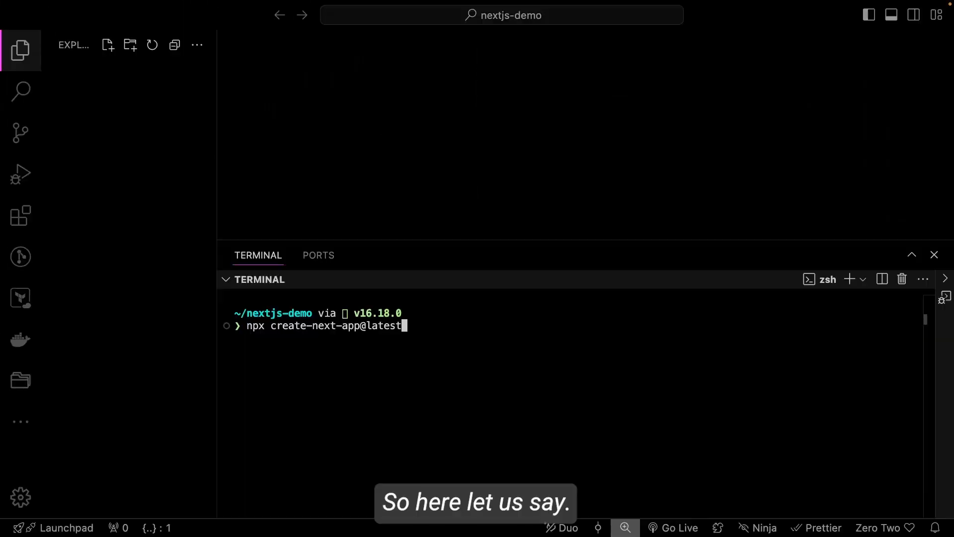
- Run create-next-app for a project named demo, accepting TypeScript, ESLint and Tailwind
{"action": "key", "text": "Return"}
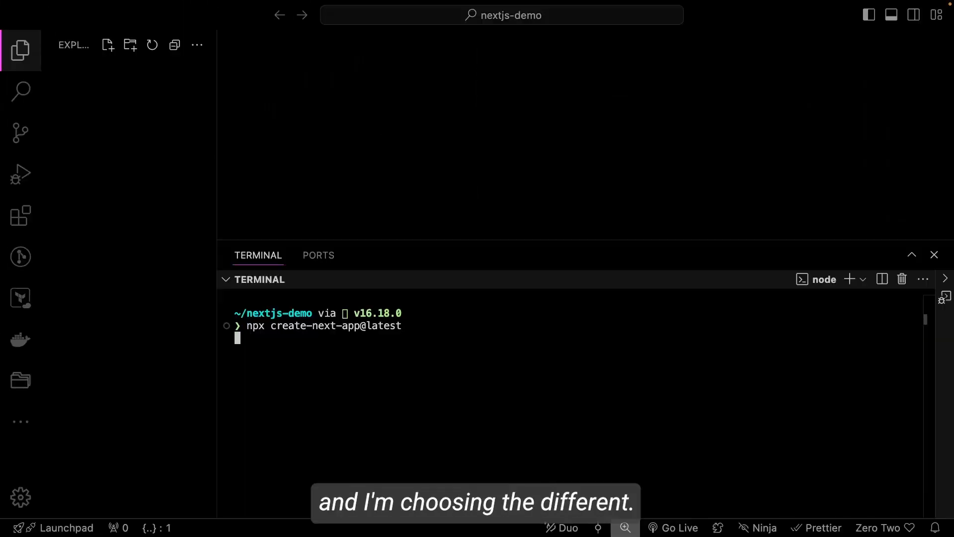
{"action": "type", "text": "DE"}
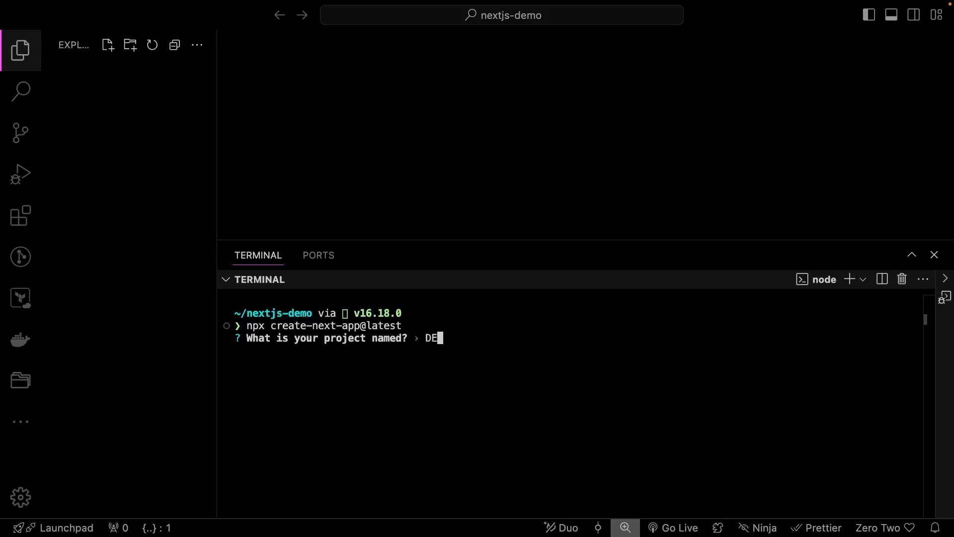
{"action": "type", "text": "d"}
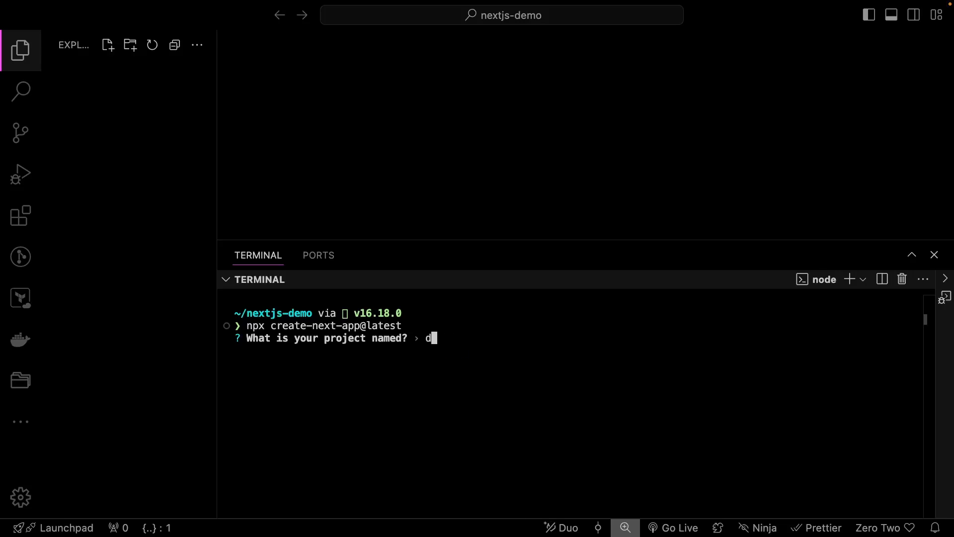
{"action": "key", "text": "Return"}
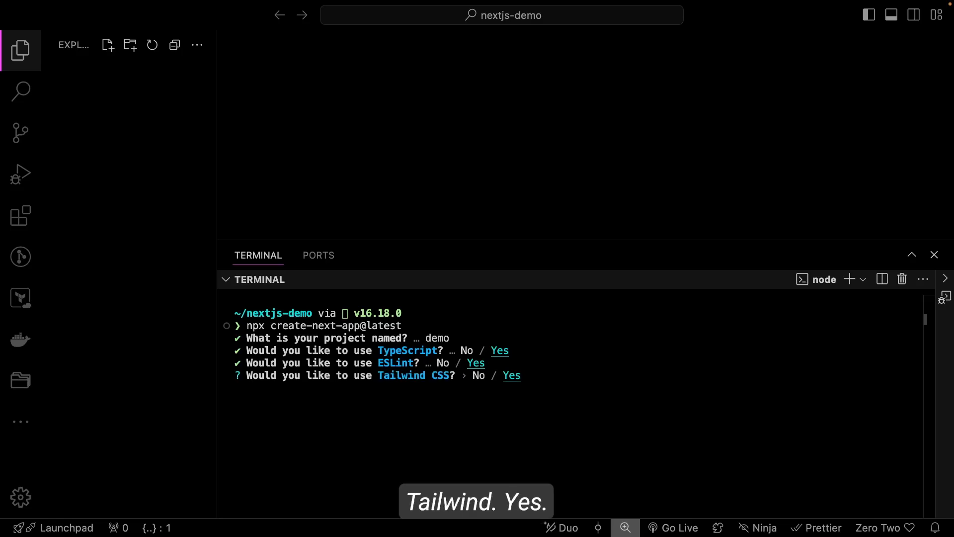
{"action": "key", "text": "Return"}
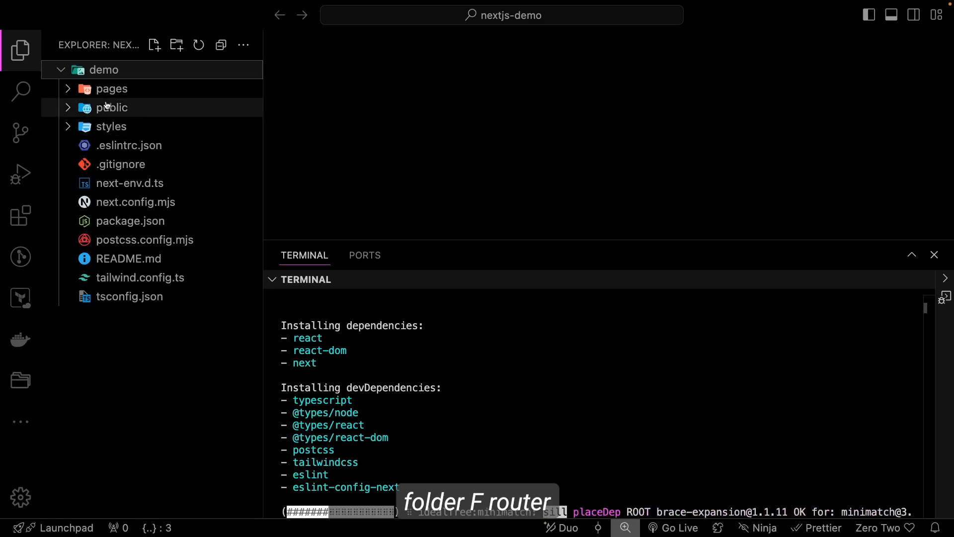
- Expand demo's pages folder and review _app.tsx, index.tsx, api/hello.ts and _document.tsx
{"action": "left_click", "coordinate": [113, 89]}
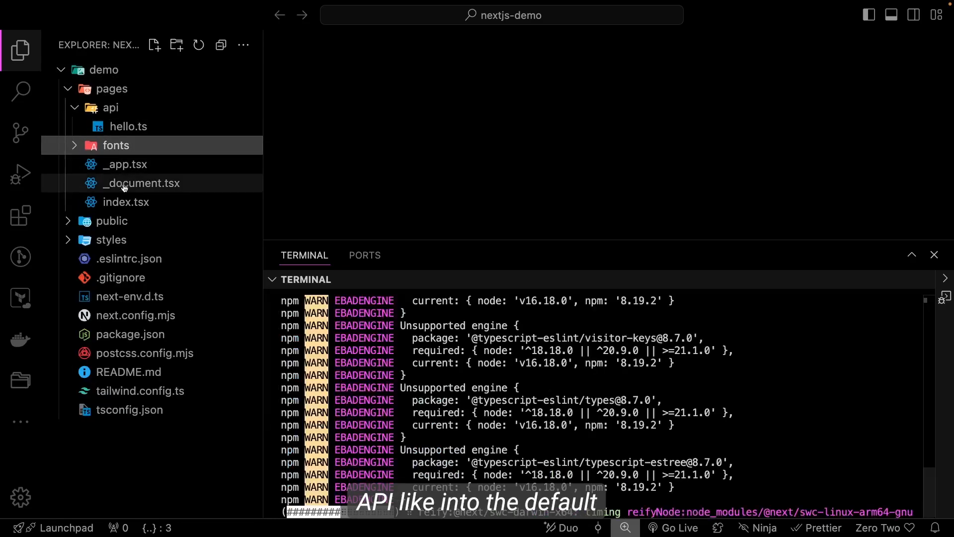
{"action": "left_click", "coordinate": [125, 164]}
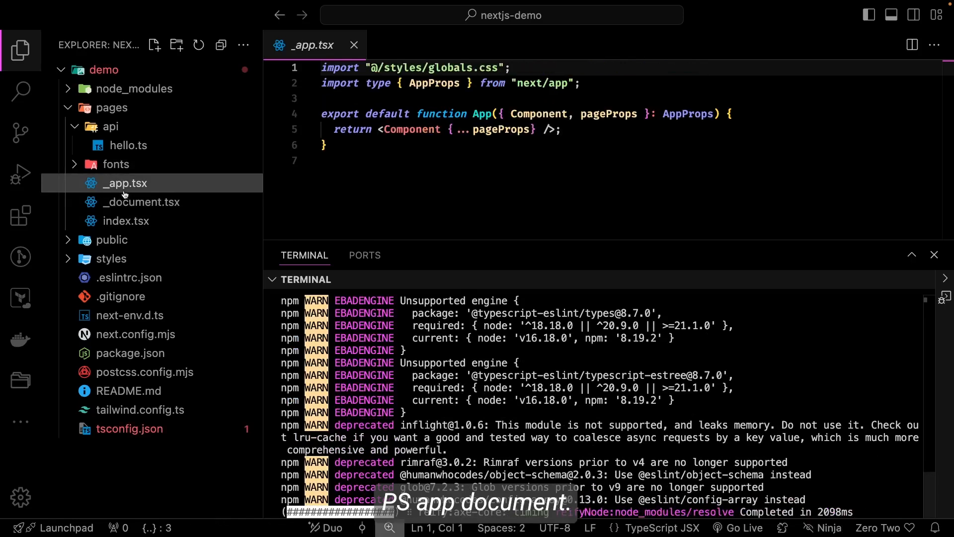
{"action": "left_click", "coordinate": [128, 221]}
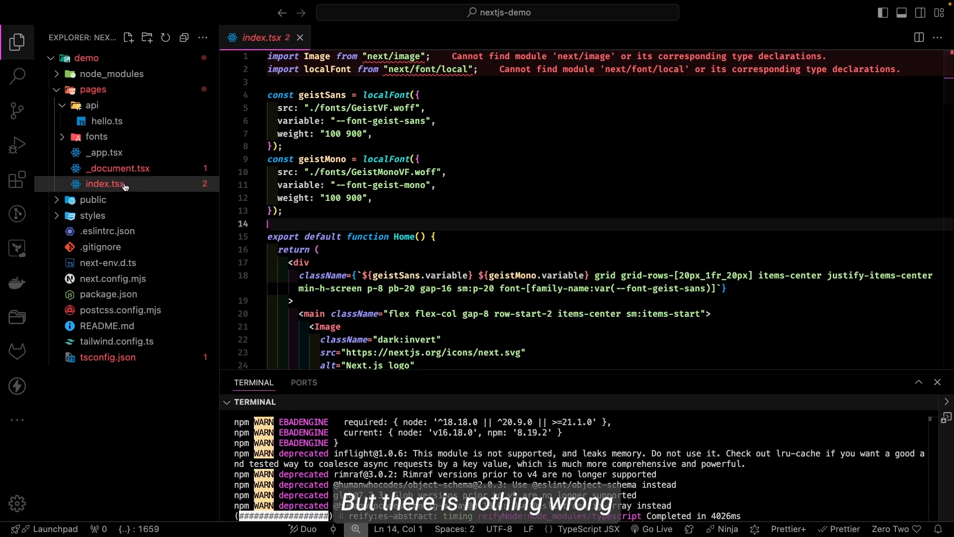
{"action": "left_click", "coordinate": [103, 152]}
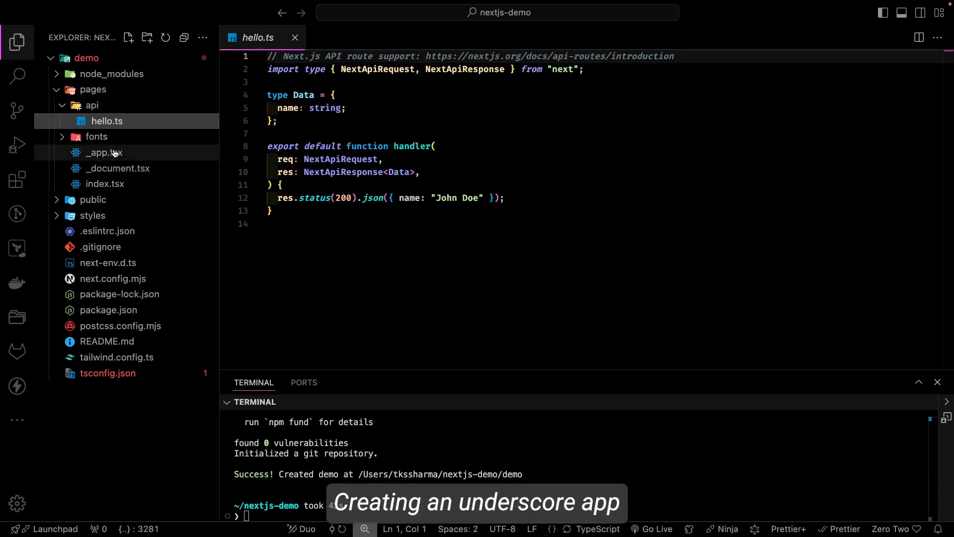
{"action": "left_click", "coordinate": [119, 168]}
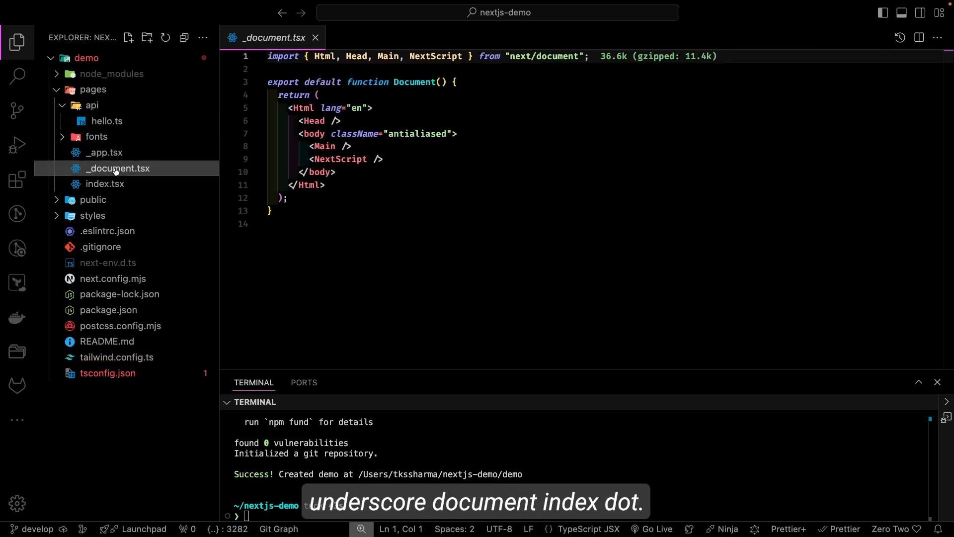
{"action": "left_click", "coordinate": [104, 183]}
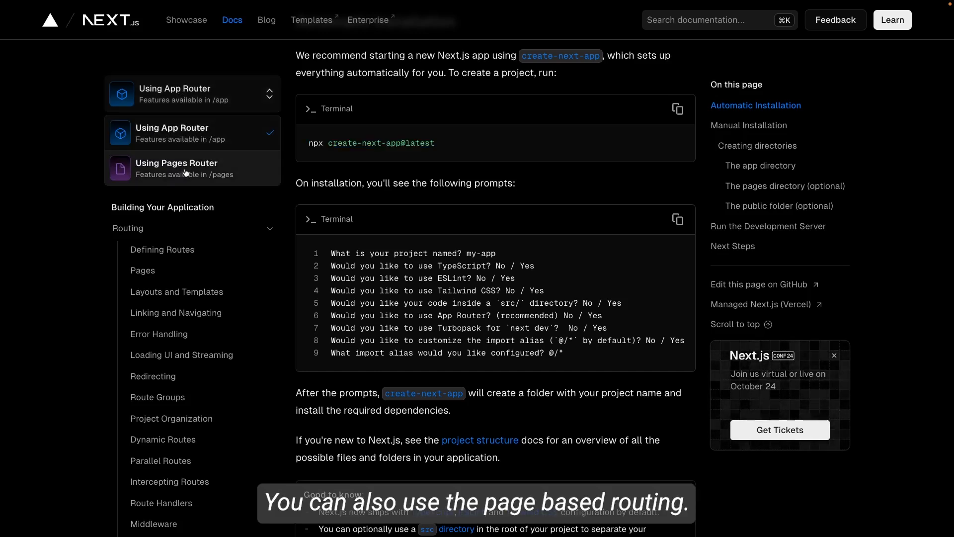
- Read through the Project Structure docs page top to bottom
{"action": "left_click", "coordinate": [177, 169]}
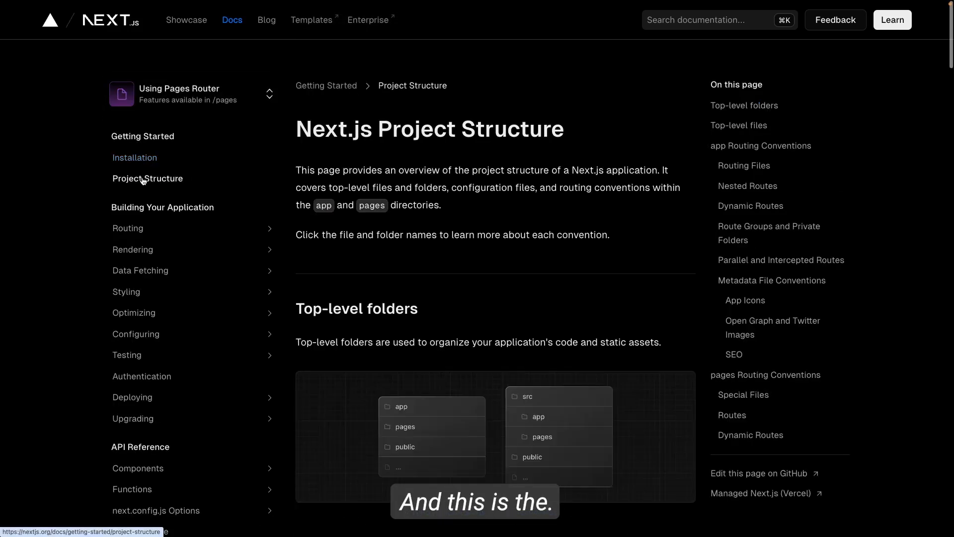
{"action": "scroll", "scroll_direction": "down", "scroll_amount": 3}
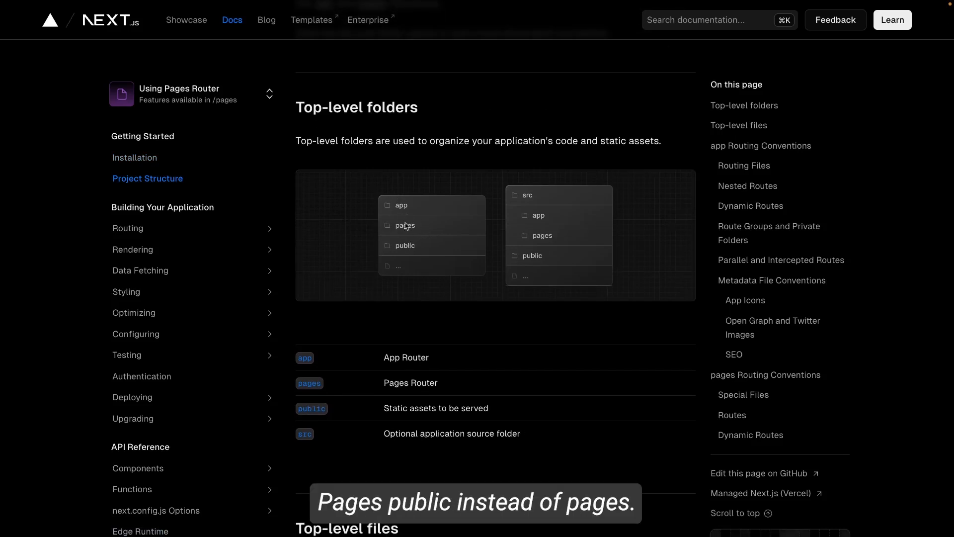
{"action": "scroll", "scroll_direction": "down", "scroll_amount": 3}
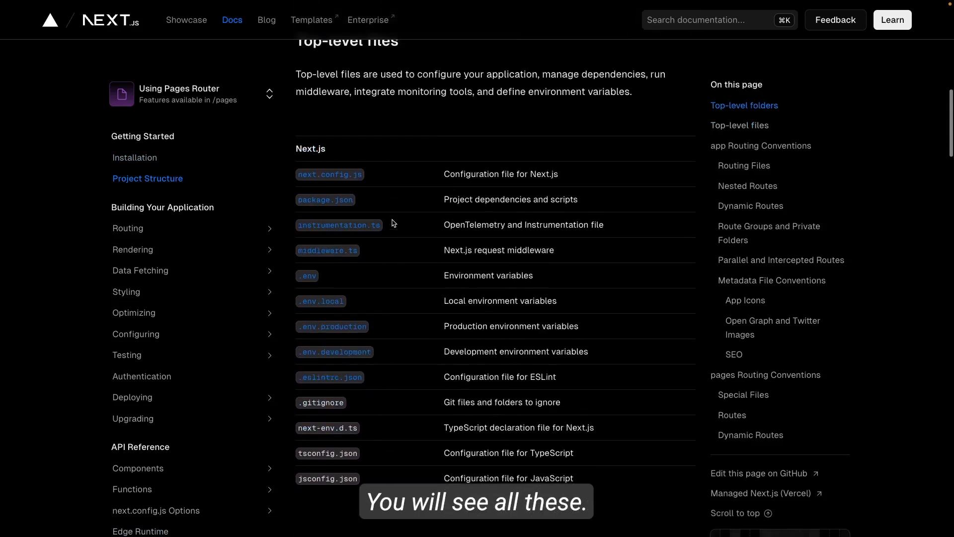
{"action": "scroll", "scroll_direction": "down", "scroll_amount": 3}
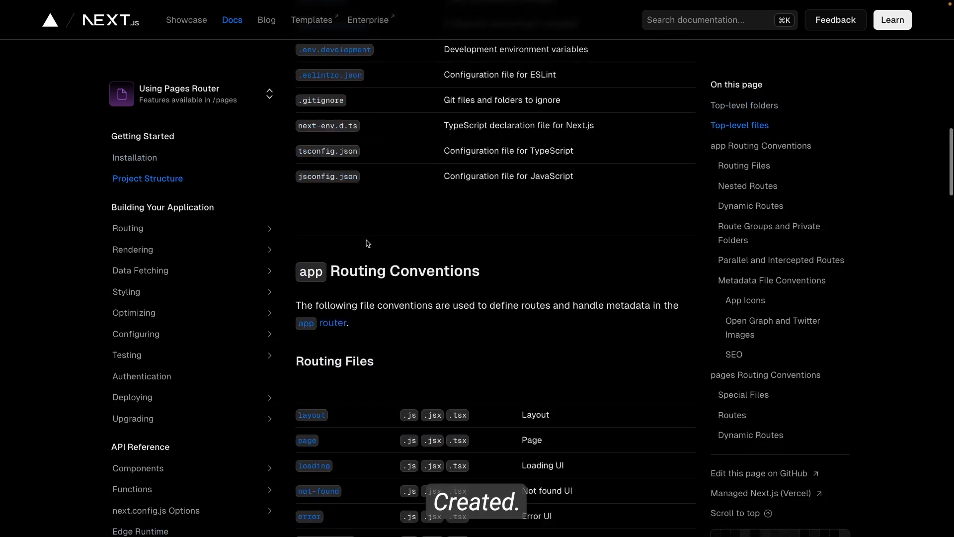
{"action": "scroll", "scroll_direction": "down", "scroll_amount": 3}
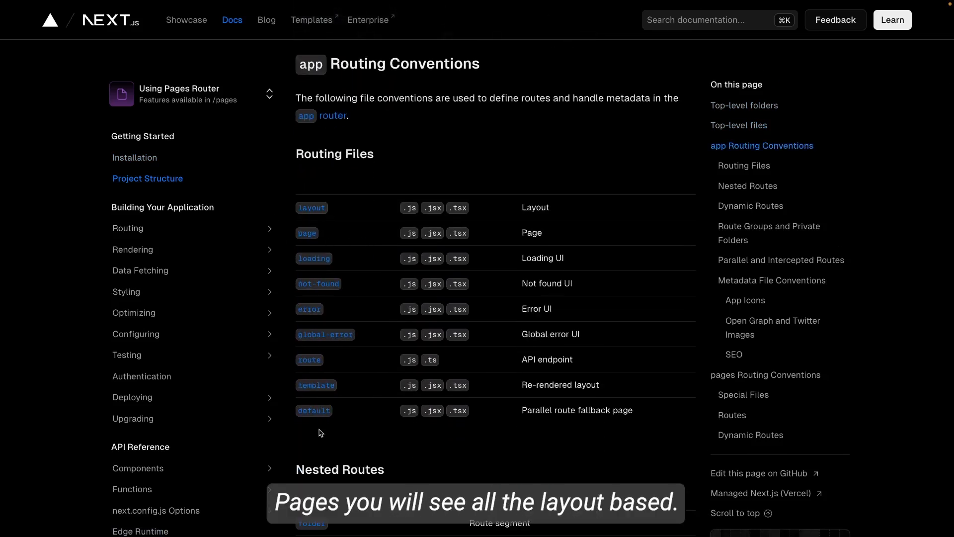
{"action": "scroll", "scroll_direction": "down", "scroll_amount": 3}
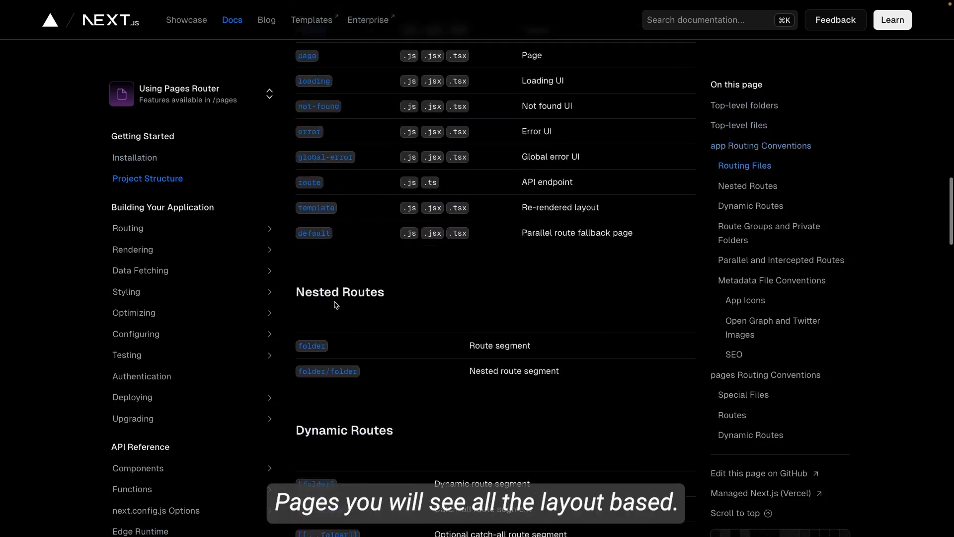
{"action": "scroll", "scroll_direction": "down", "scroll_amount": 3}
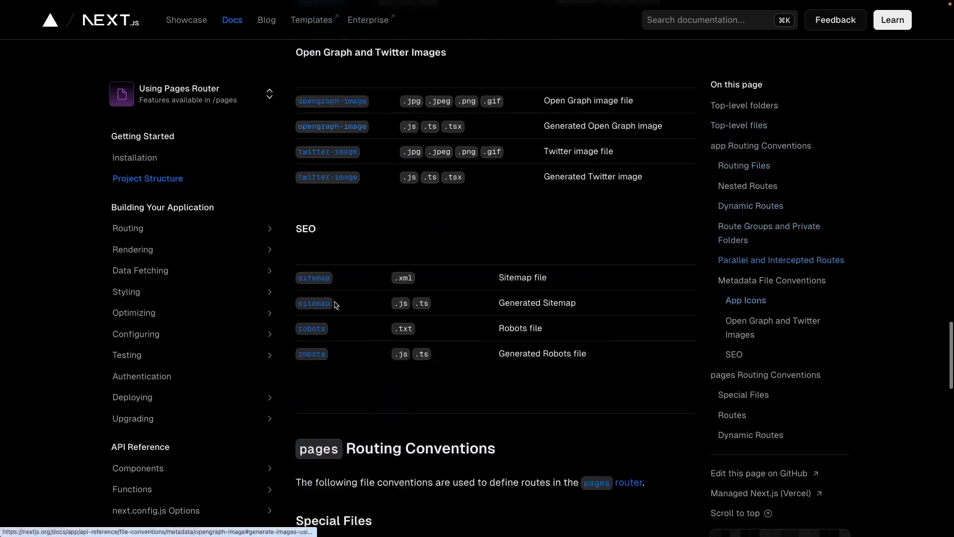
{"action": "scroll", "scroll_direction": "up", "scroll_amount": 3}
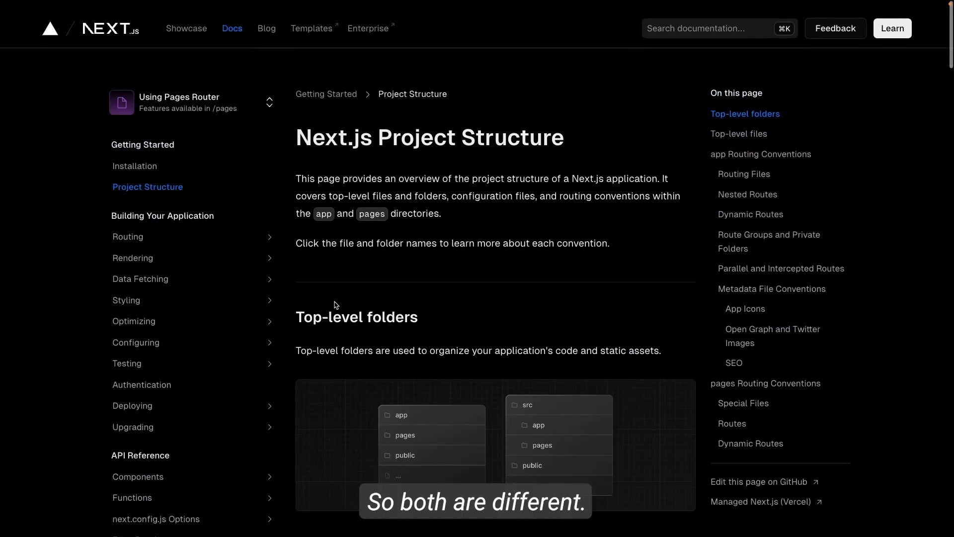
- View the Pages Router routing docs, then switch back to App Router Routing Fundamentals
{"action": "left_click", "coordinate": [128, 237]}
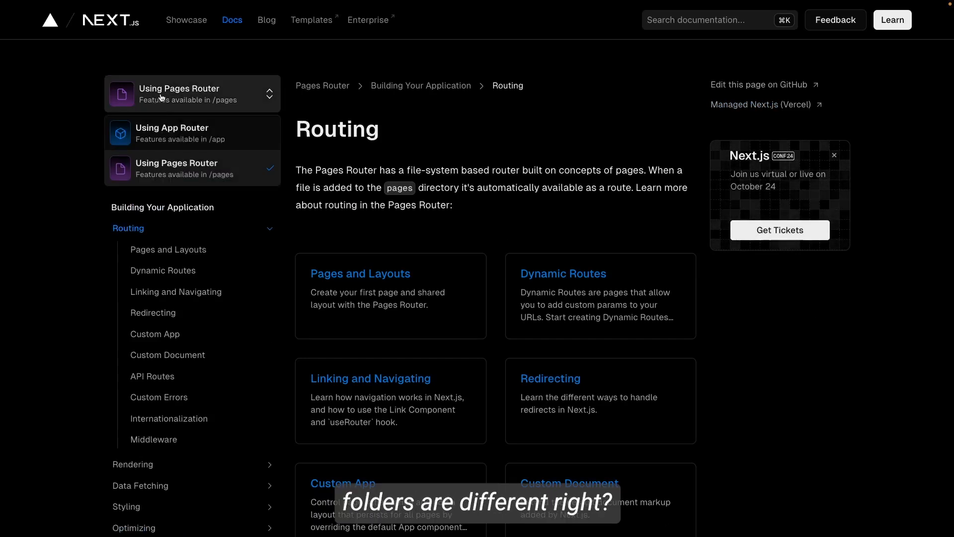
{"action": "left_click", "coordinate": [172, 132]}
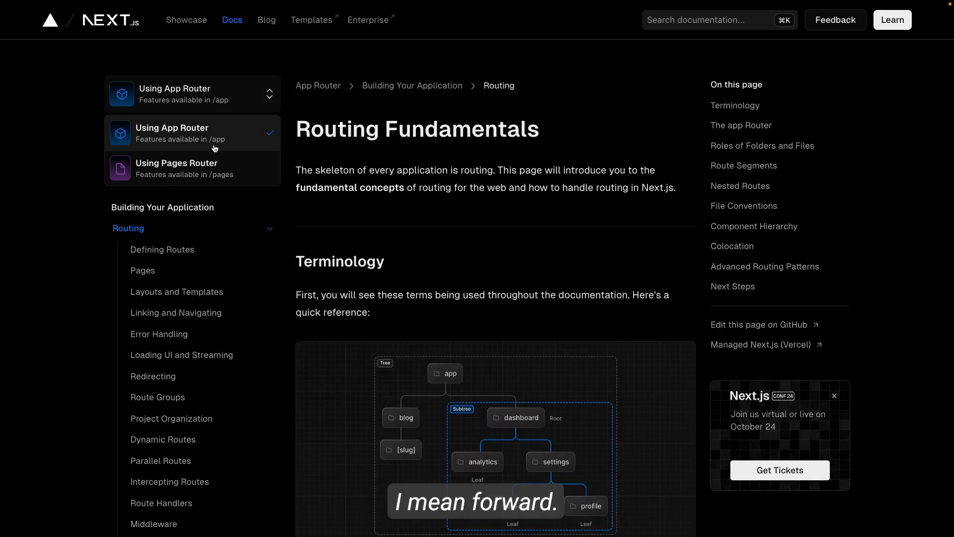
{"action": "mouse_move", "coordinate": [203, 166]}
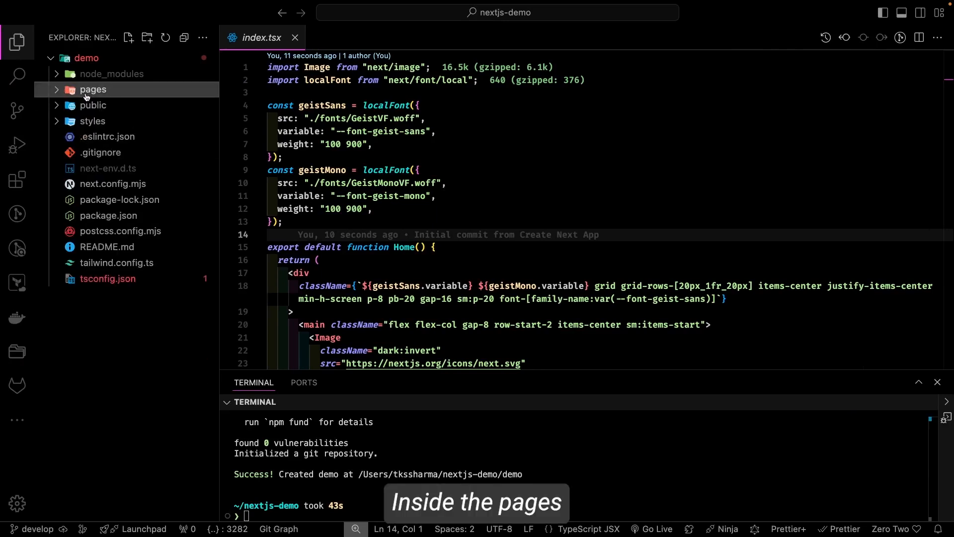
- Expand pages and review the demo project's api/hello.ts route, selecting its contents
{"action": "left_click", "coordinate": [92, 88]}
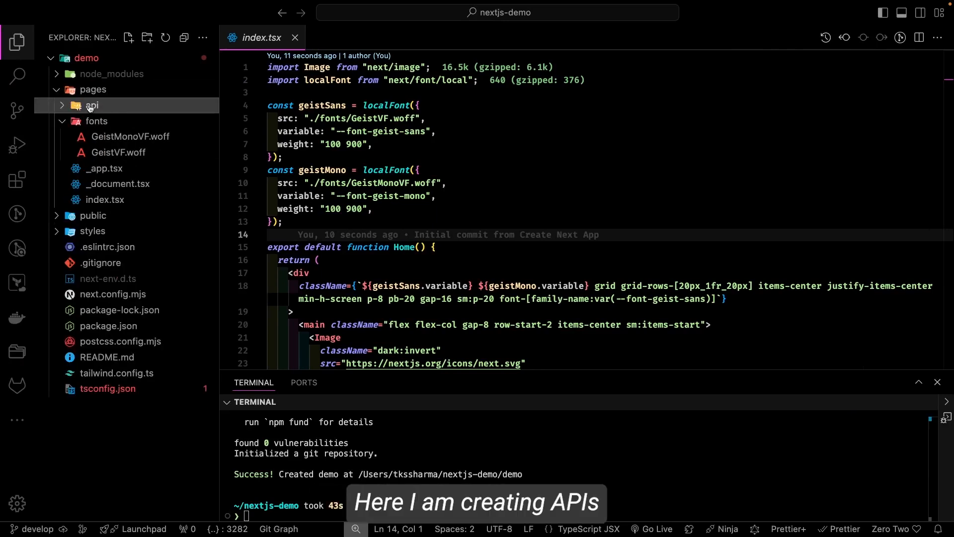
{"action": "left_click", "coordinate": [89, 105]}
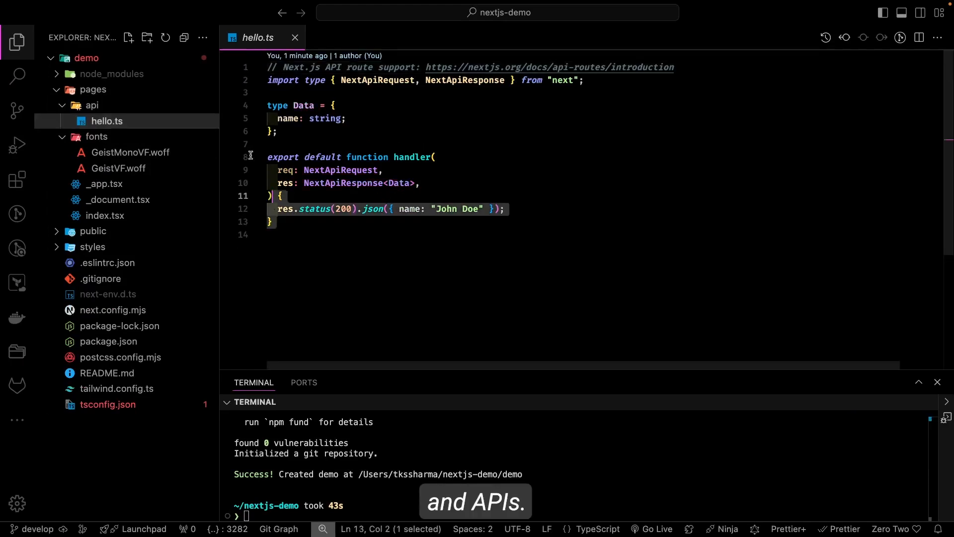
{"action": "key", "text": "ctrl+a"}
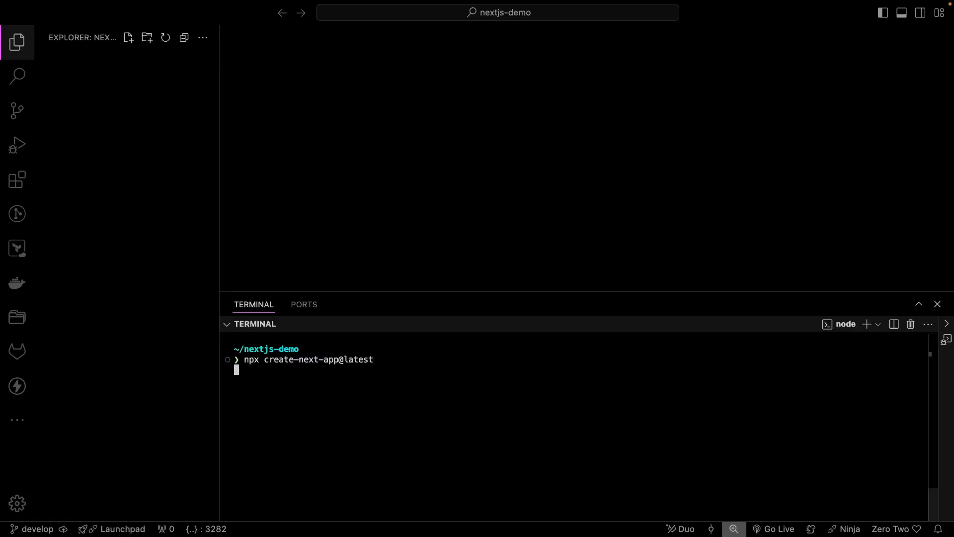
- Run create-next-app for my-app, accepting TypeScript, ESLint and Tailwind CSS
{"action": "key", "text": "Return"}
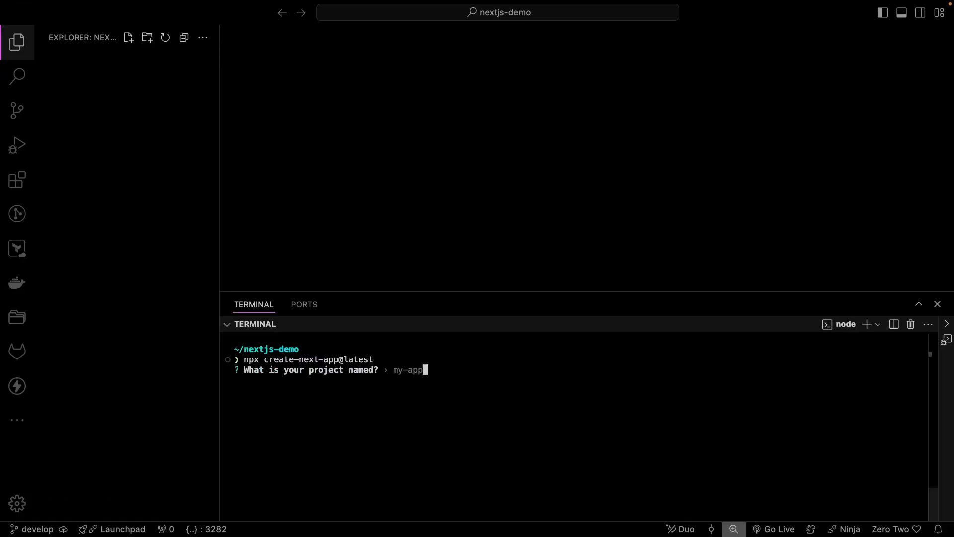
{"action": "key", "text": "Return"}
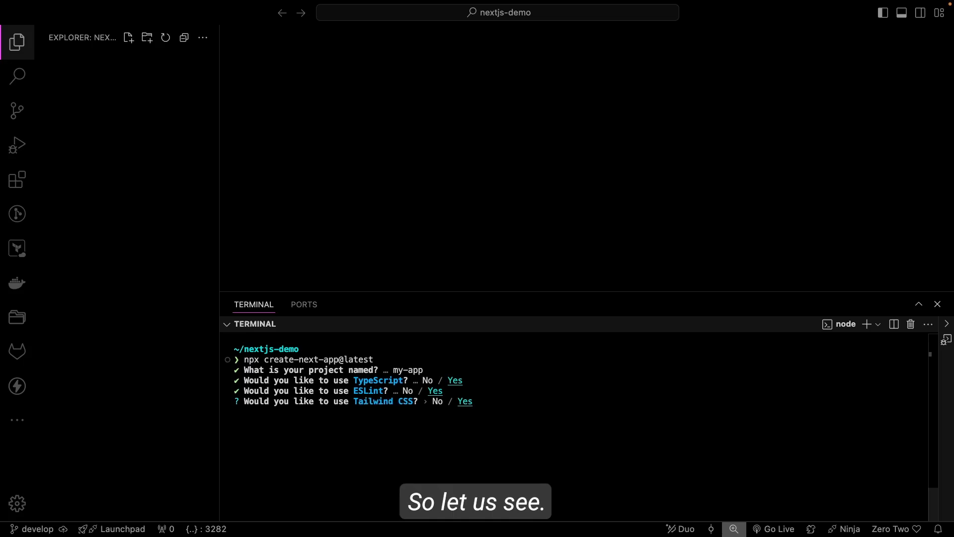
{"action": "key", "text": "Return"}
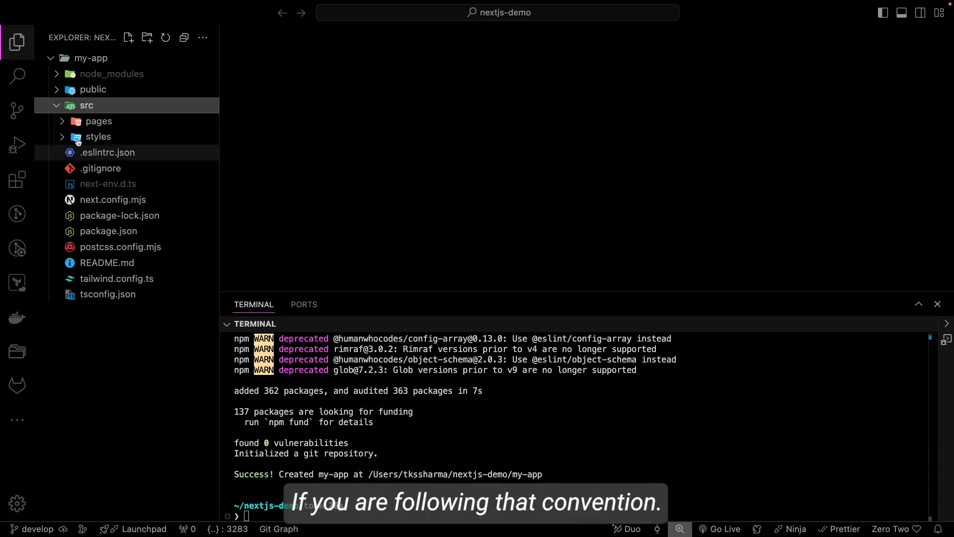
{"action": "mouse_move", "coordinate": [109, 286]}
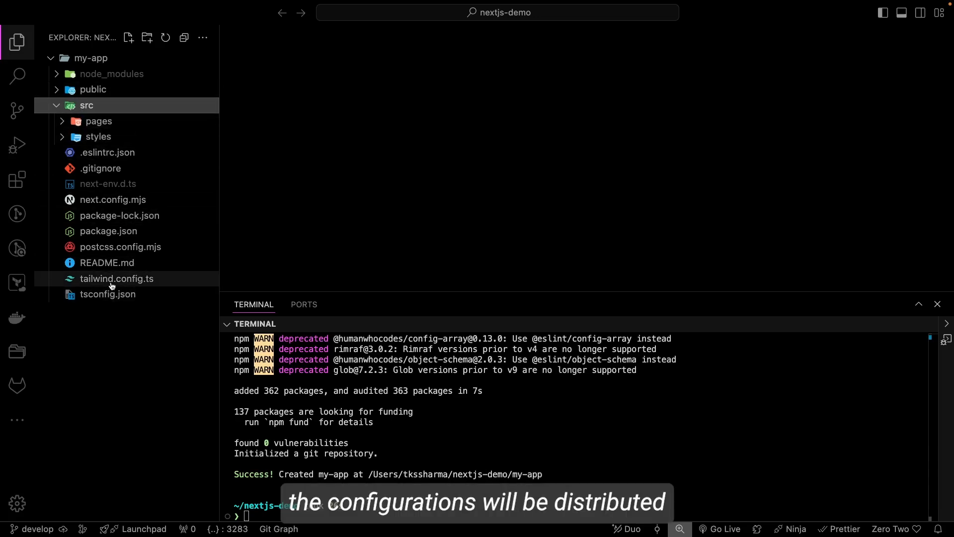
- Review tailwind.config.ts content paths pointing under the src folder (src/pages)
{"action": "left_click", "coordinate": [116, 278]}
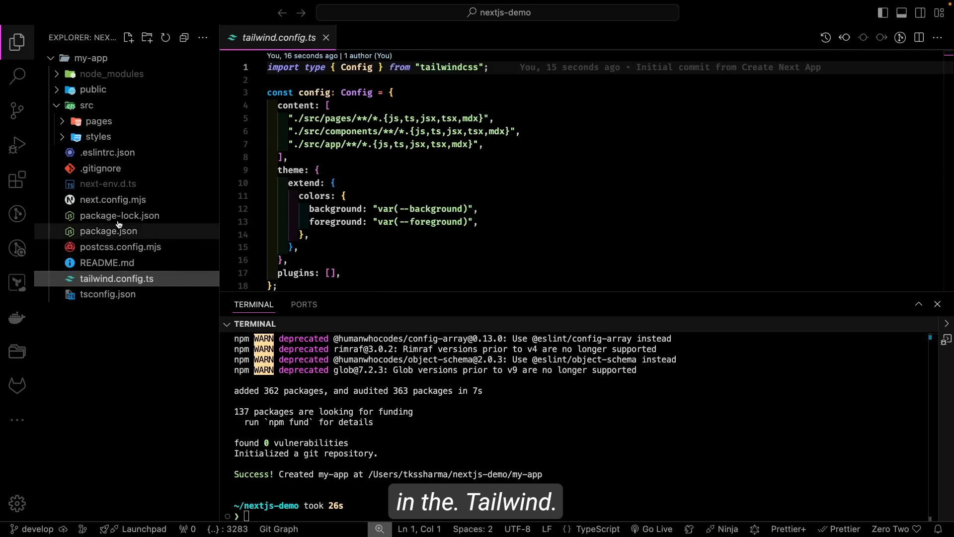
{"action": "double_click", "coordinate": [325, 118]}
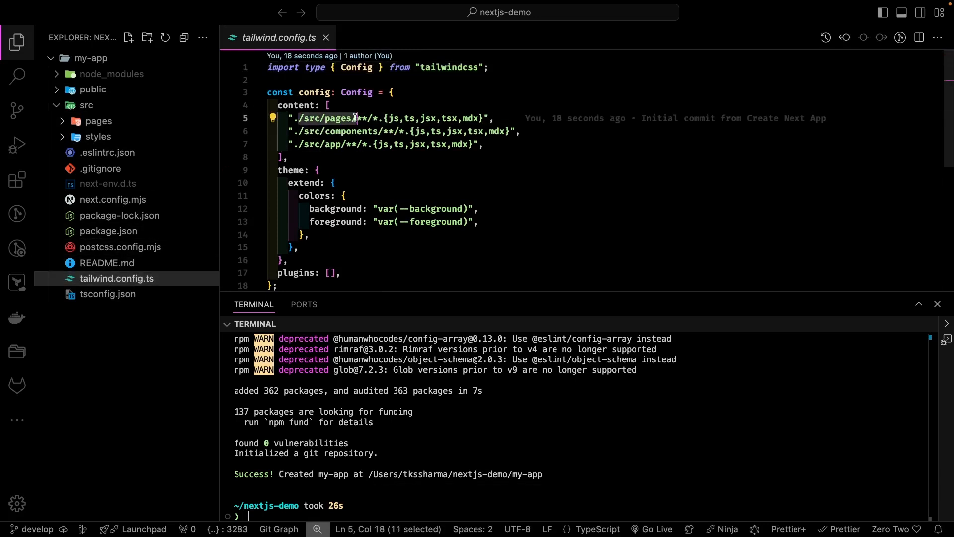
{"action": "mouse_move", "coordinate": [107, 183]}
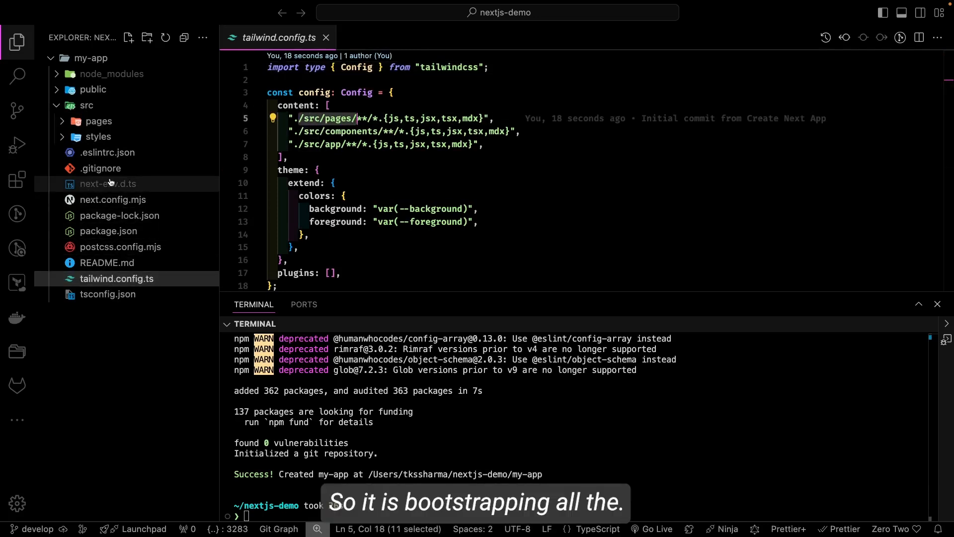
{"action": "mouse_move", "coordinate": [107, 262]}
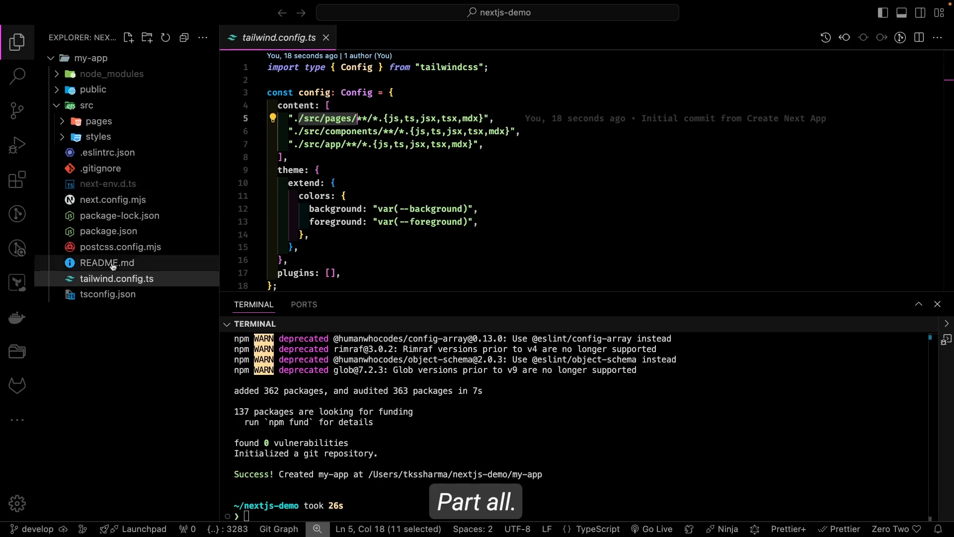
- Review tsconfig.json and its @/* paths alias referencing src
{"action": "left_click", "coordinate": [108, 294]}
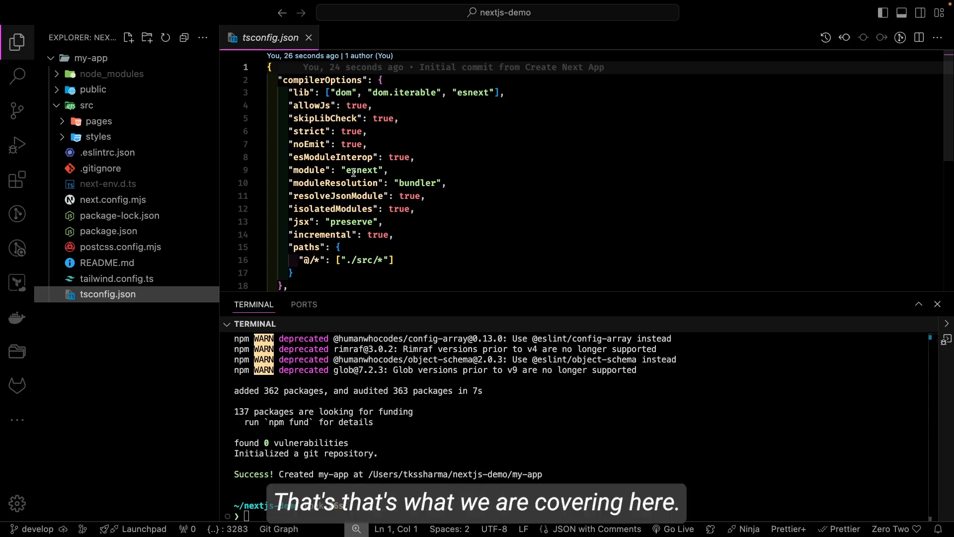
{"action": "left_click", "coordinate": [133, 347]}
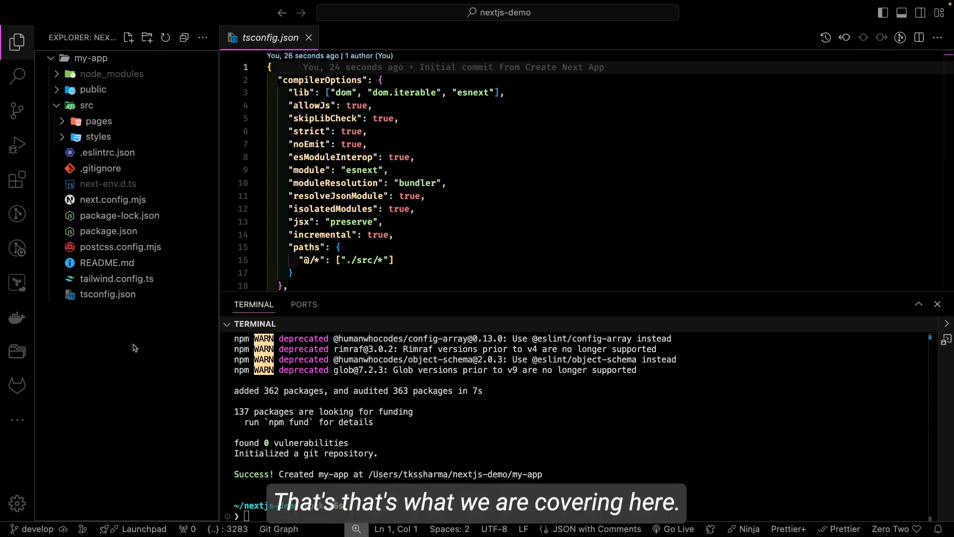
{"action": "mouse_move", "coordinate": [98, 121]}
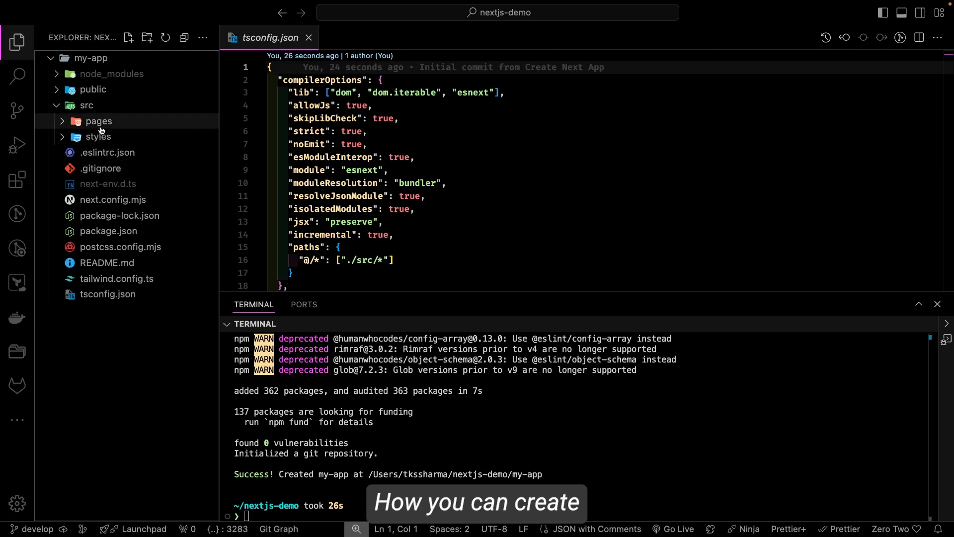